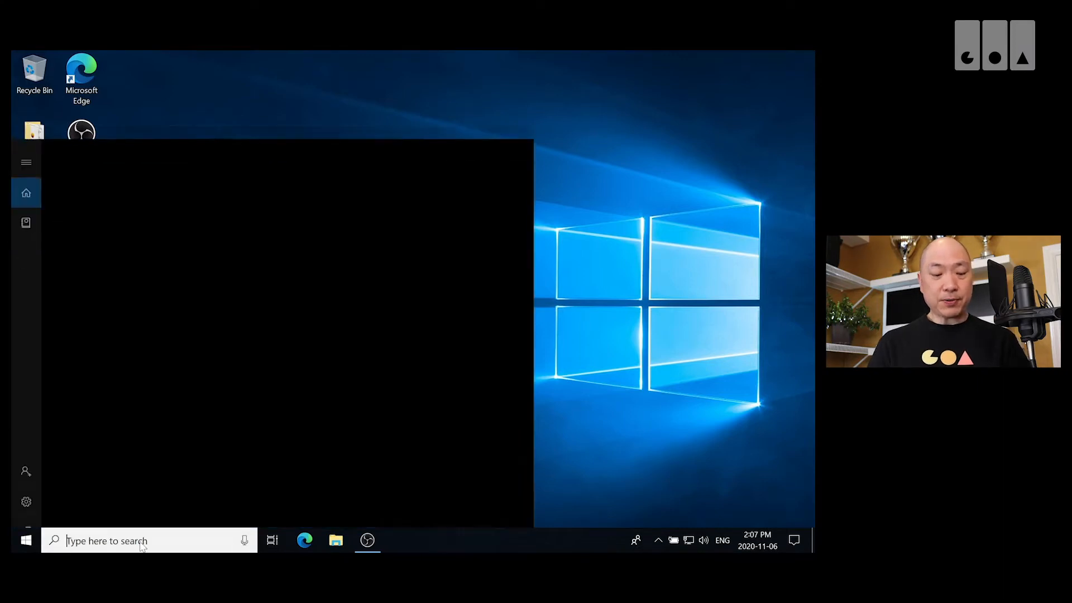
- Search for Sourcetree from the Windows taskbar search box to reach its website
type("sourcete")
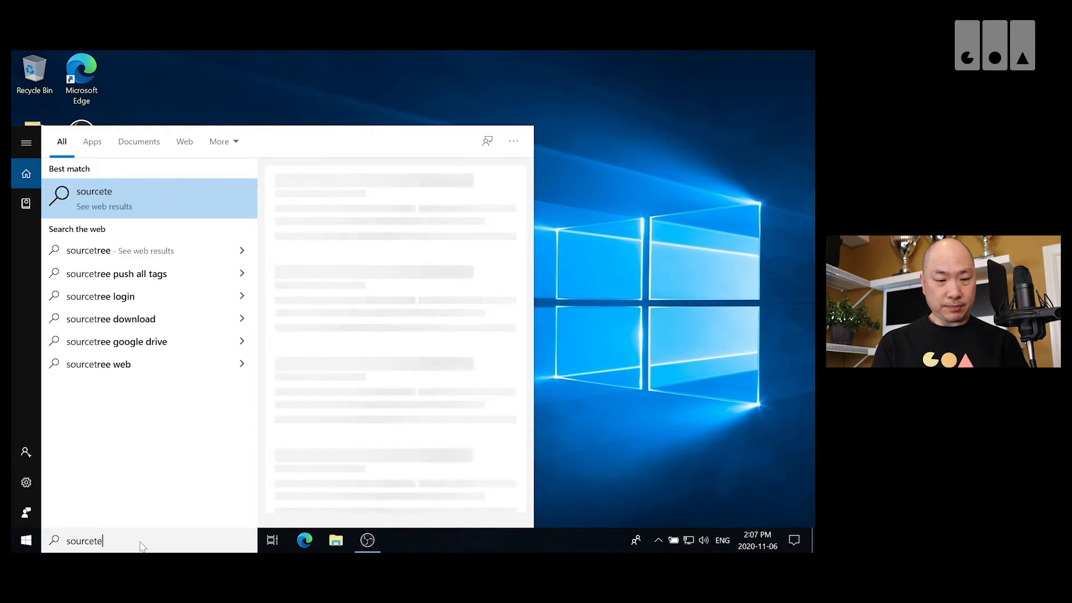
key("Backspace")
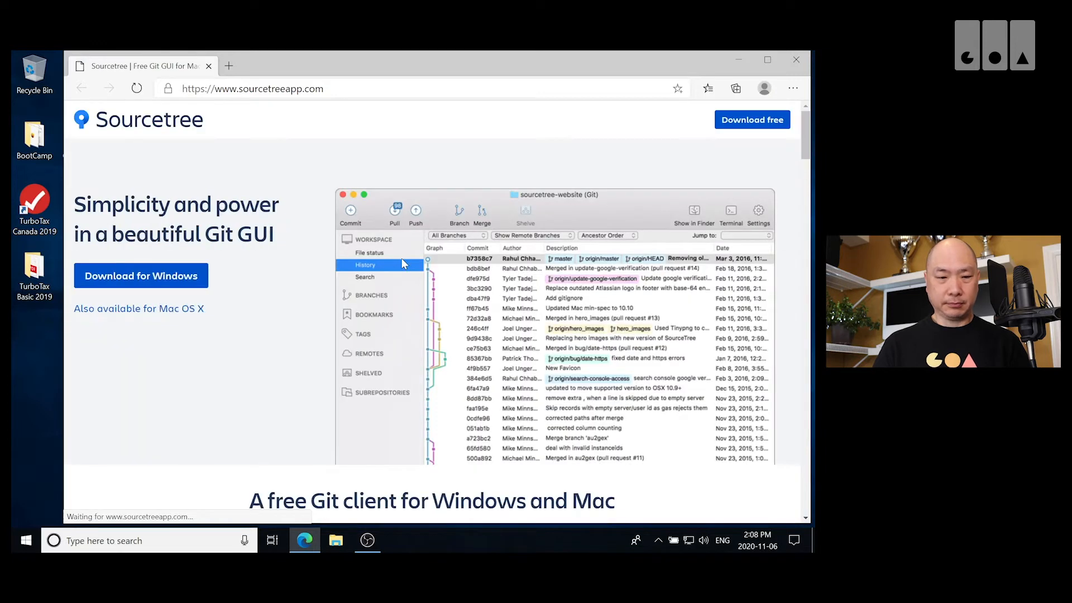
- Download Sourcetree for Windows from sourcetreeapp.com after ticking the license agreement
scroll("down", 3)
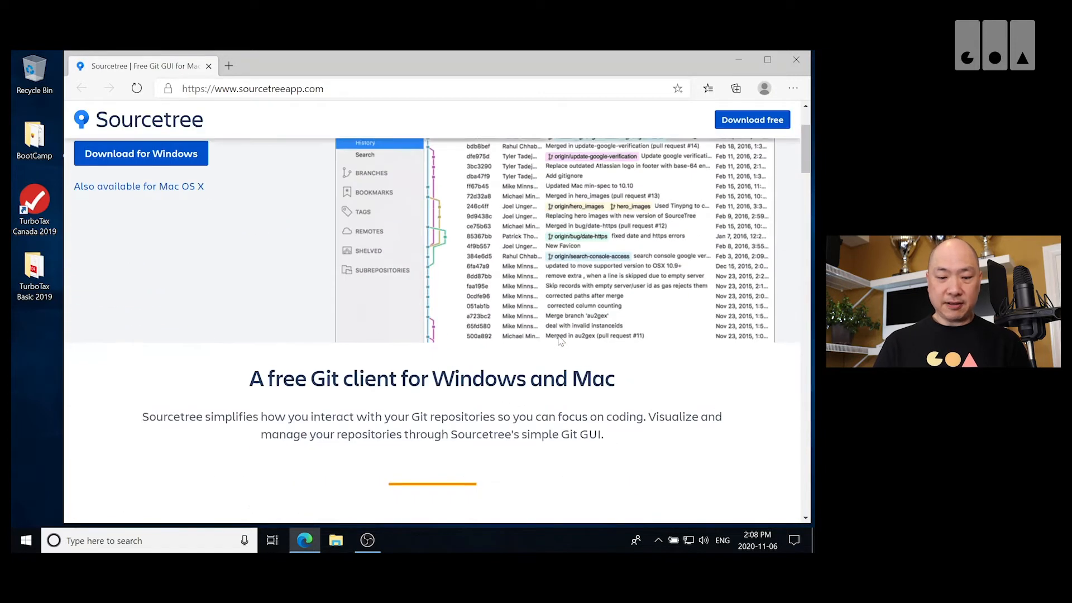
scroll("down", 3)
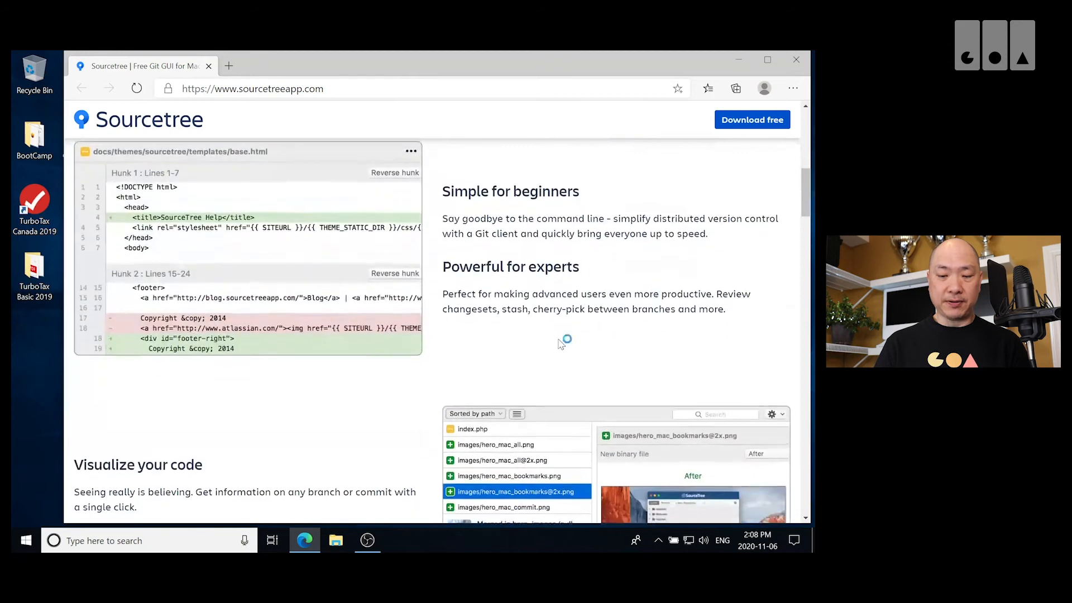
scroll("down", 3)
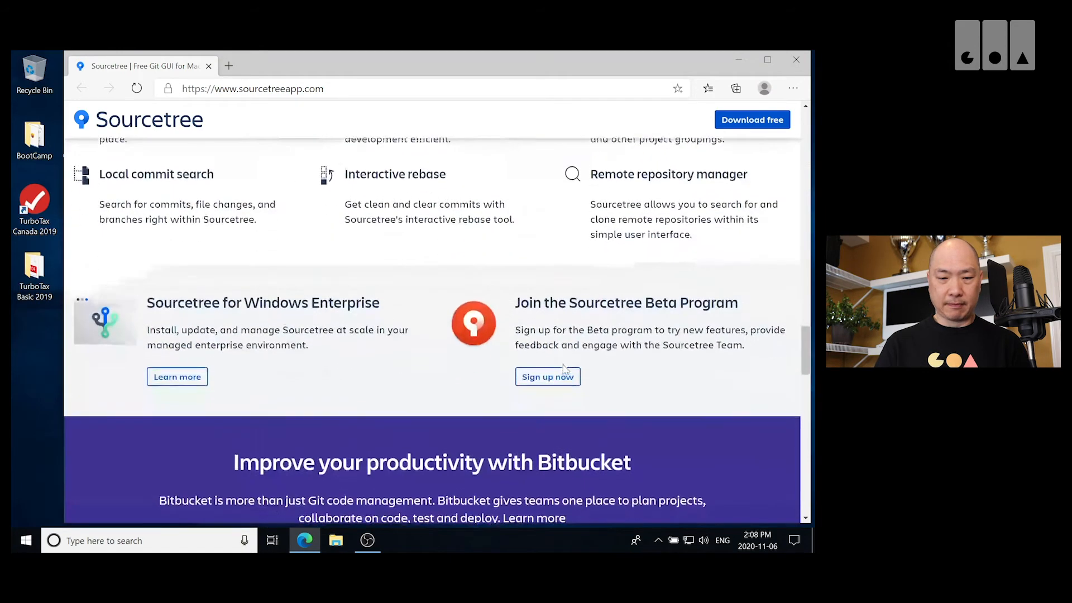
scroll("down", 3)
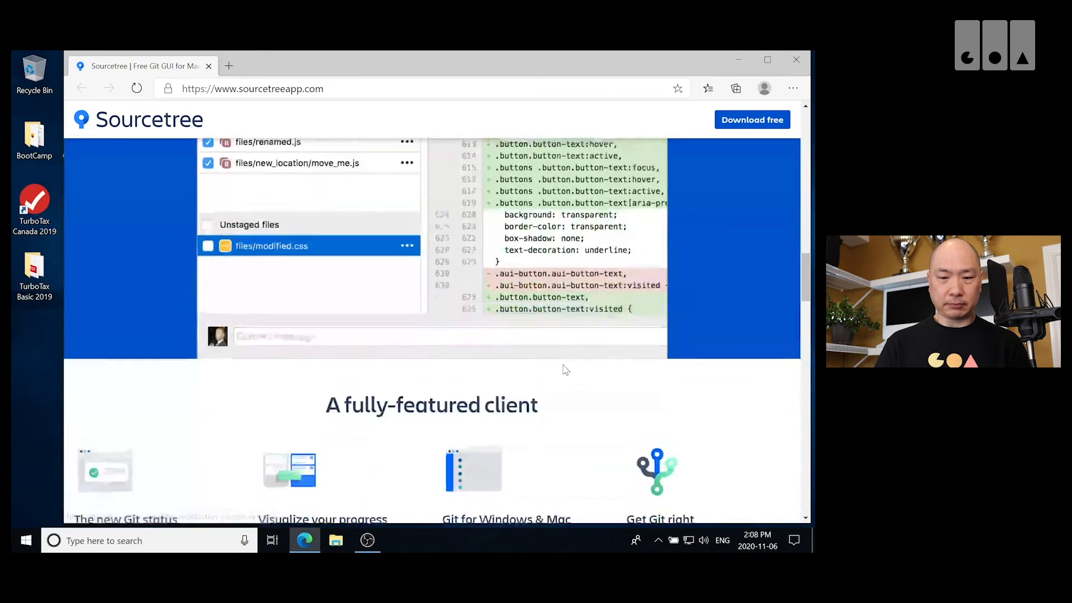
scroll("up", 3)
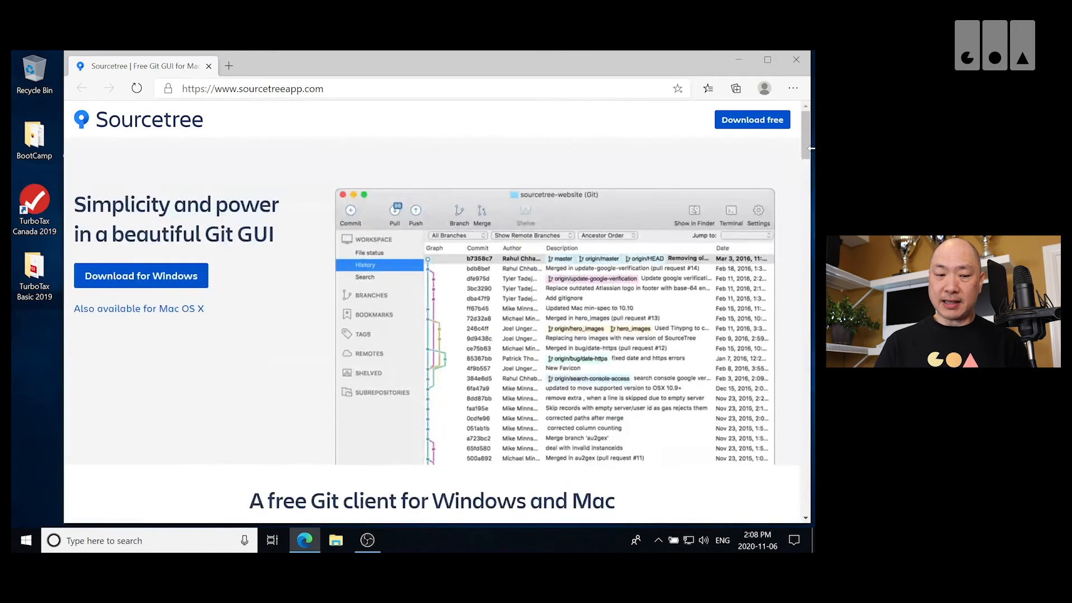
mouse_move(162, 277)
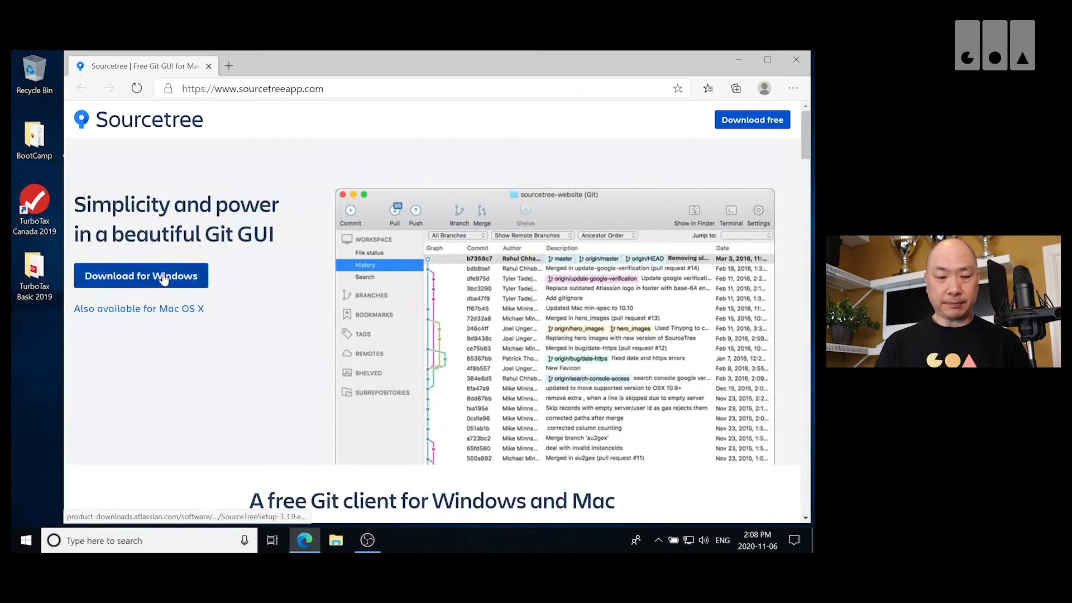
left_click(141, 276)
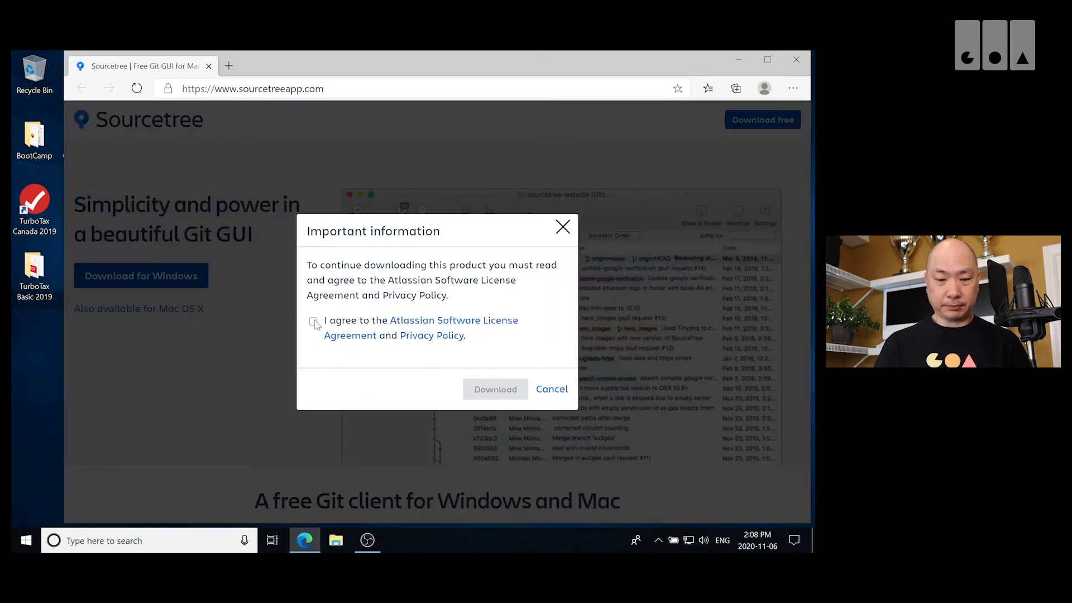
left_click(312, 322)
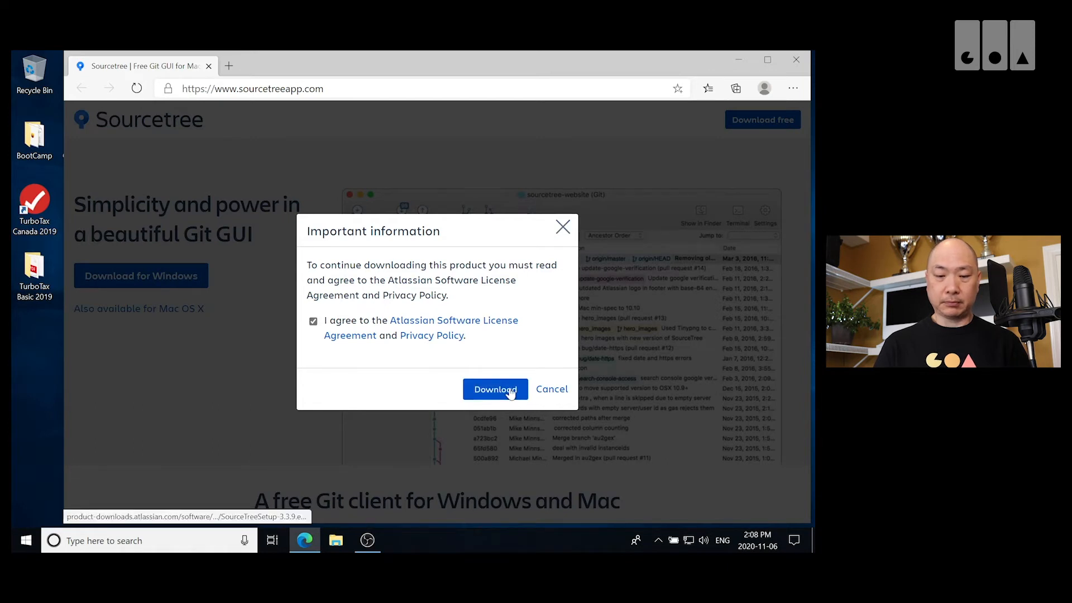
left_click(496, 388)
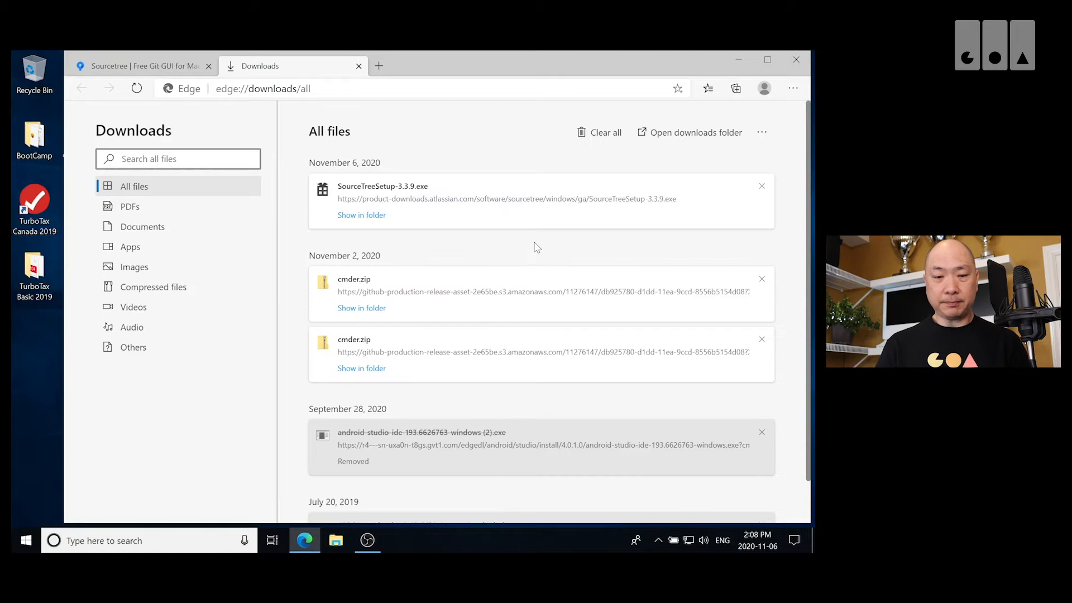
- Show SourceTreeSetup-3.3.9 in Downloads, close Edge and launch the installer
left_click(361, 215)
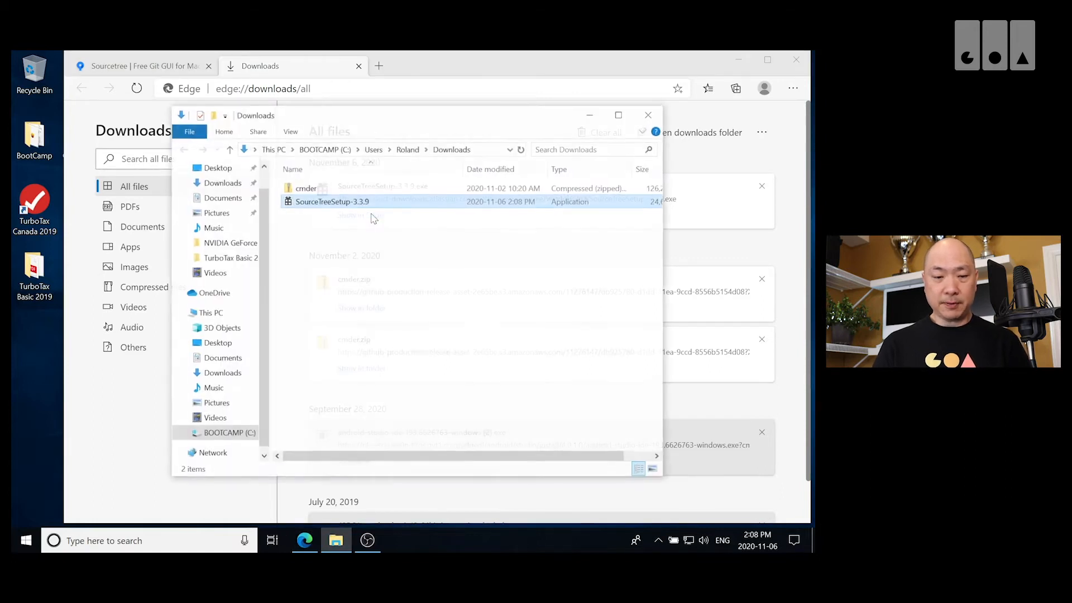
left_click(332, 201)
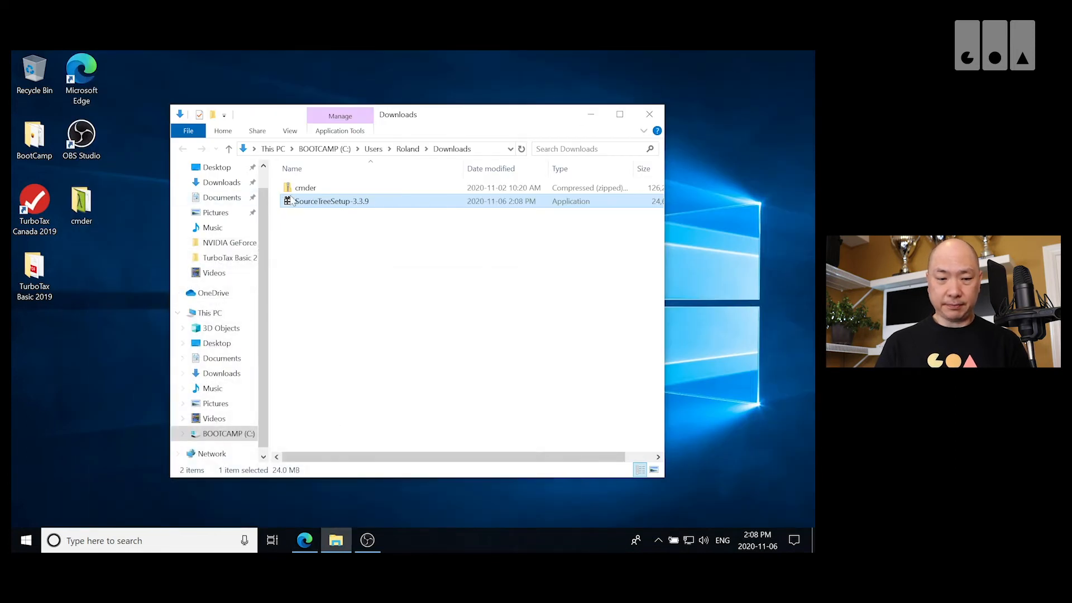
double_click(332, 201)
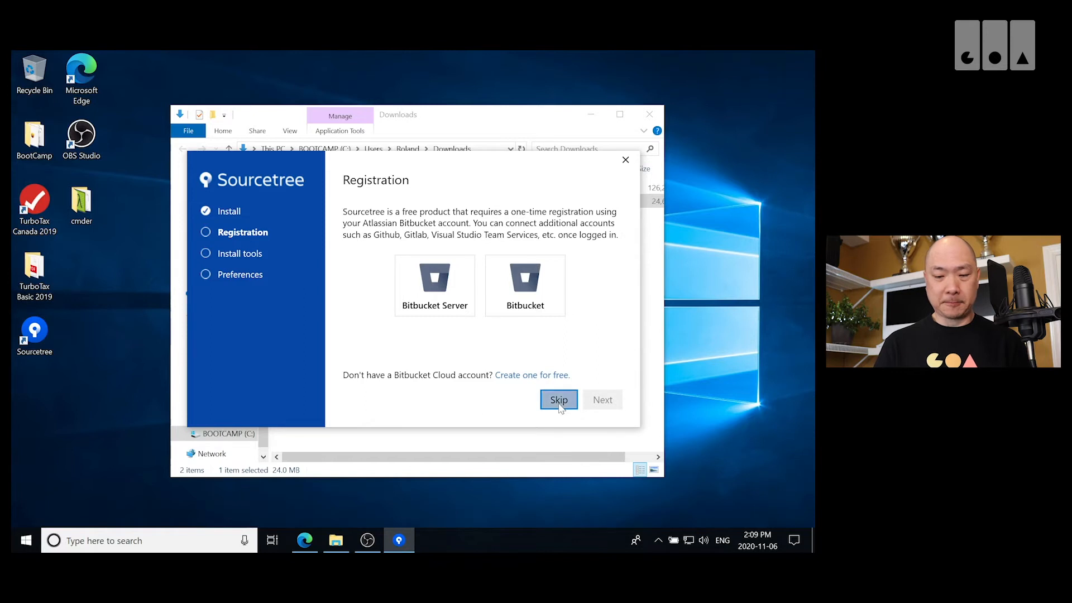
- Skip registration and continue with only Git selected, Mercurial unchecked
left_click(559, 399)
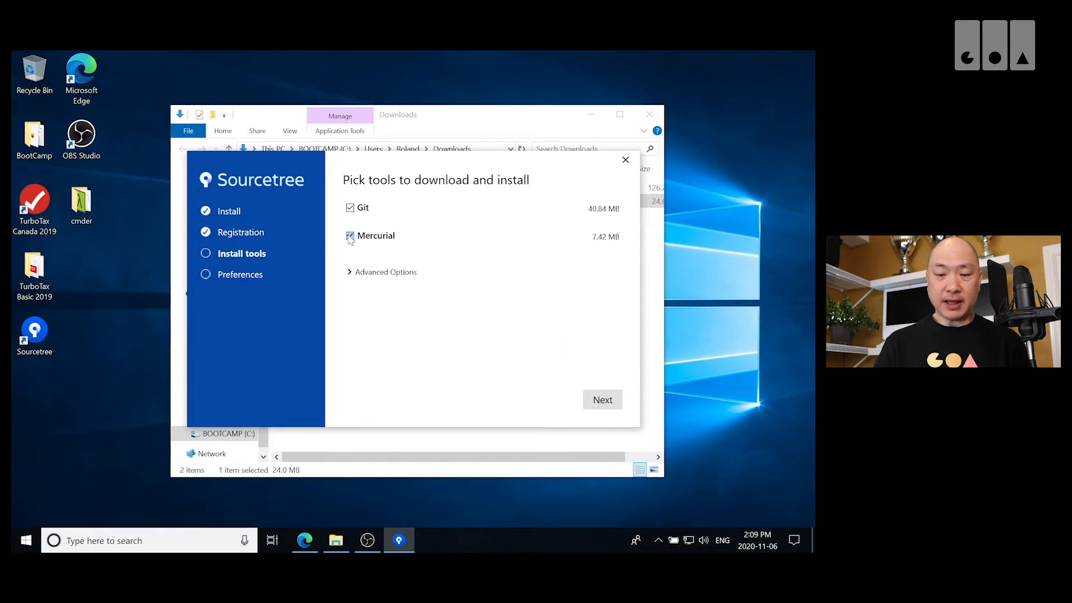
left_click(350, 236)
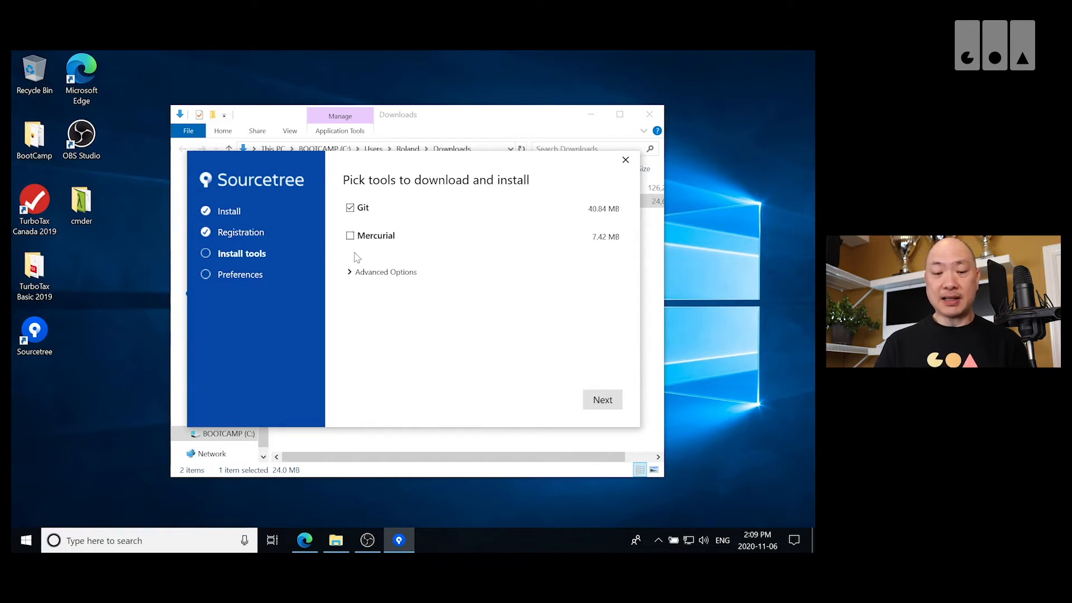
left_click(602, 400)
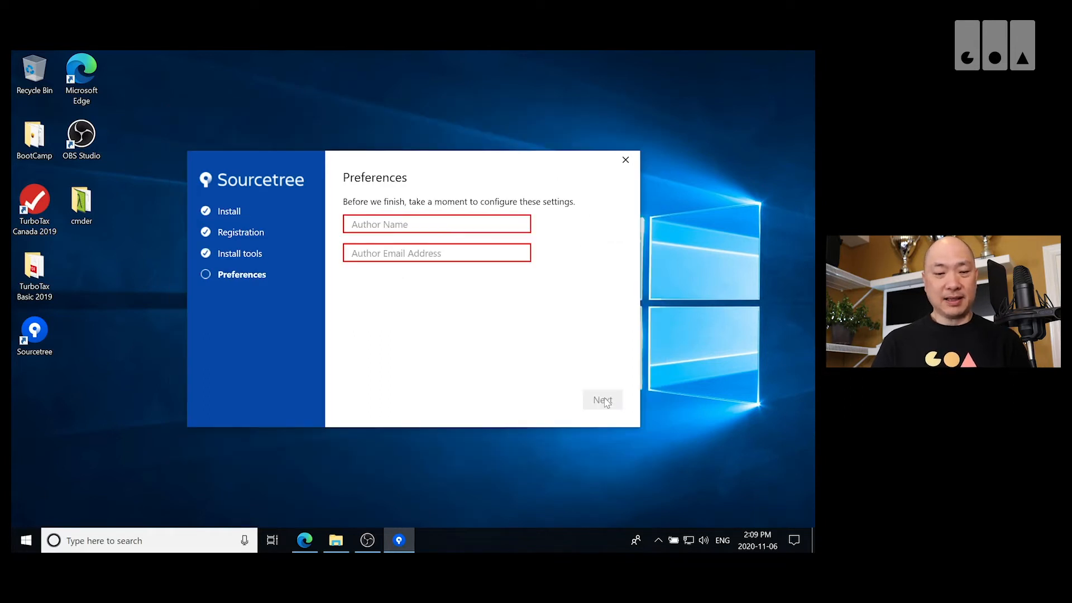
type("DESKTO")
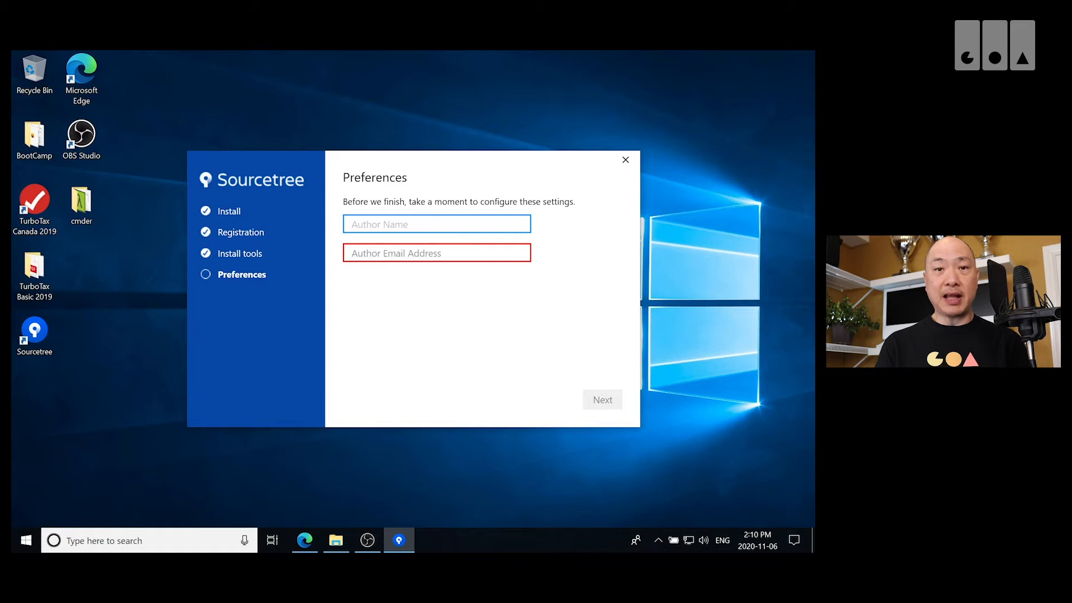
type("R")
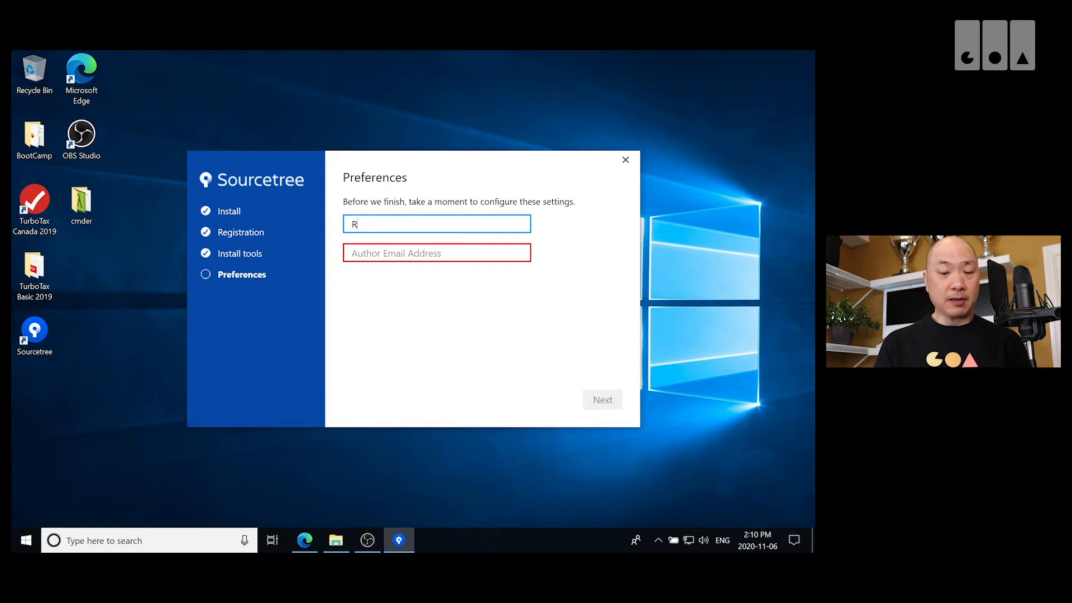
type("oland Tecson")
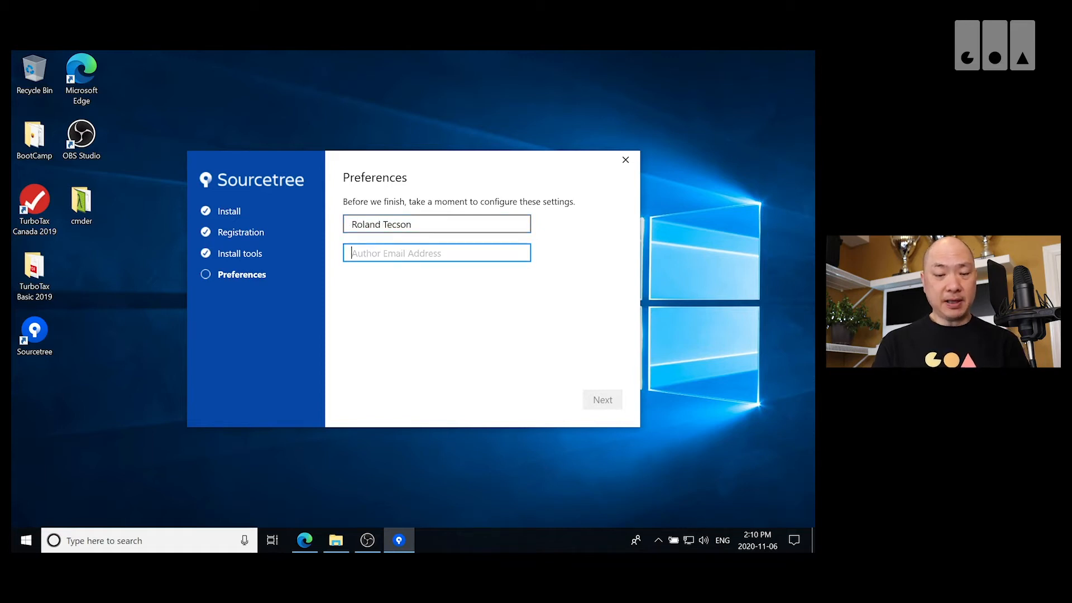
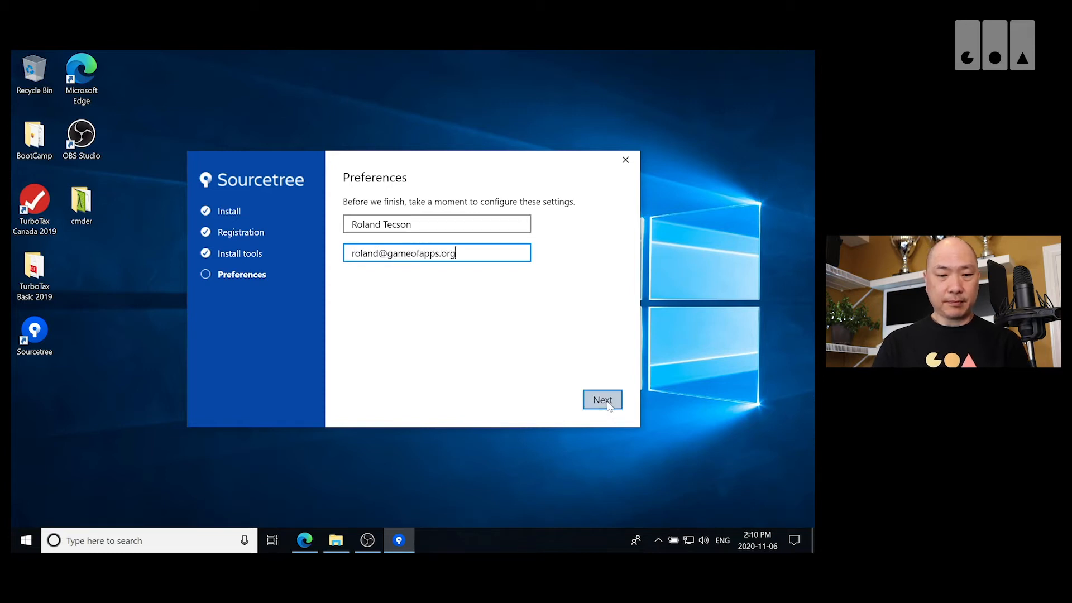
left_click(602, 400)
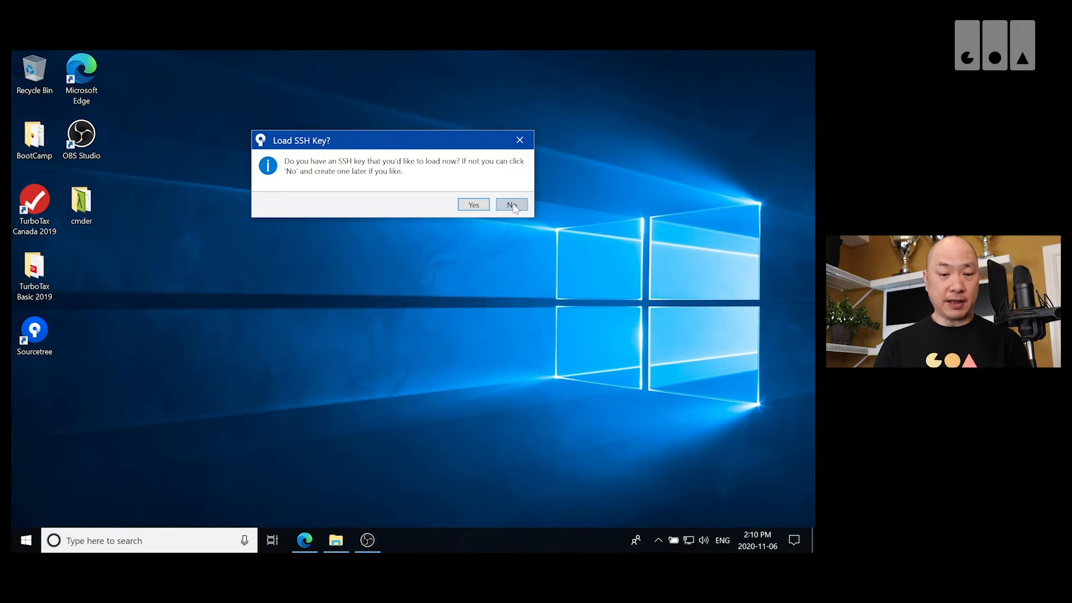
- Decline loading an SSH key and minimise the Sourcetree window
left_click(511, 204)
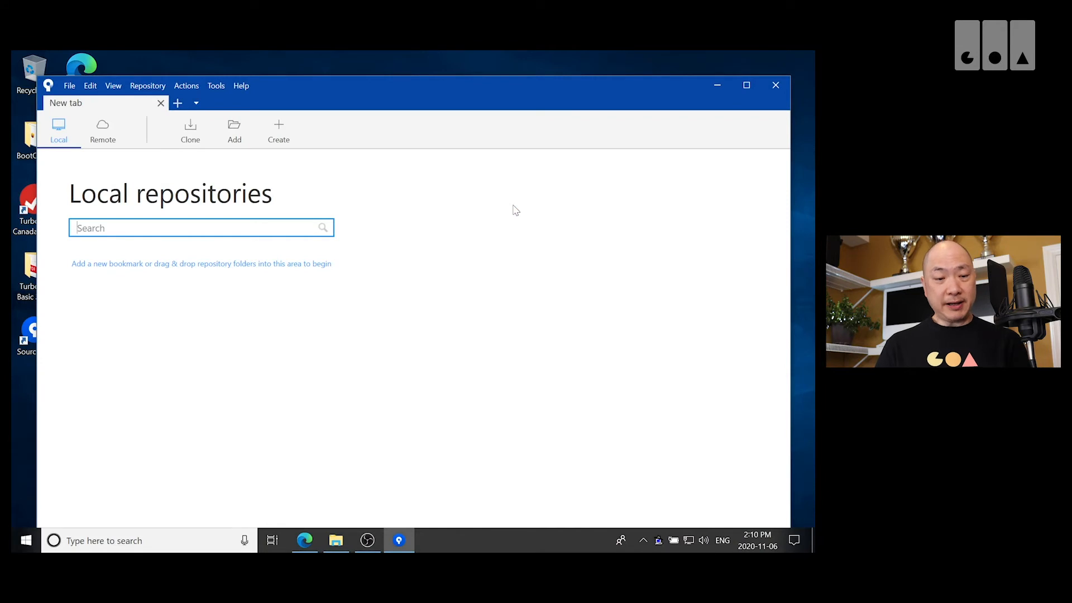
mouse_move(578, 106)
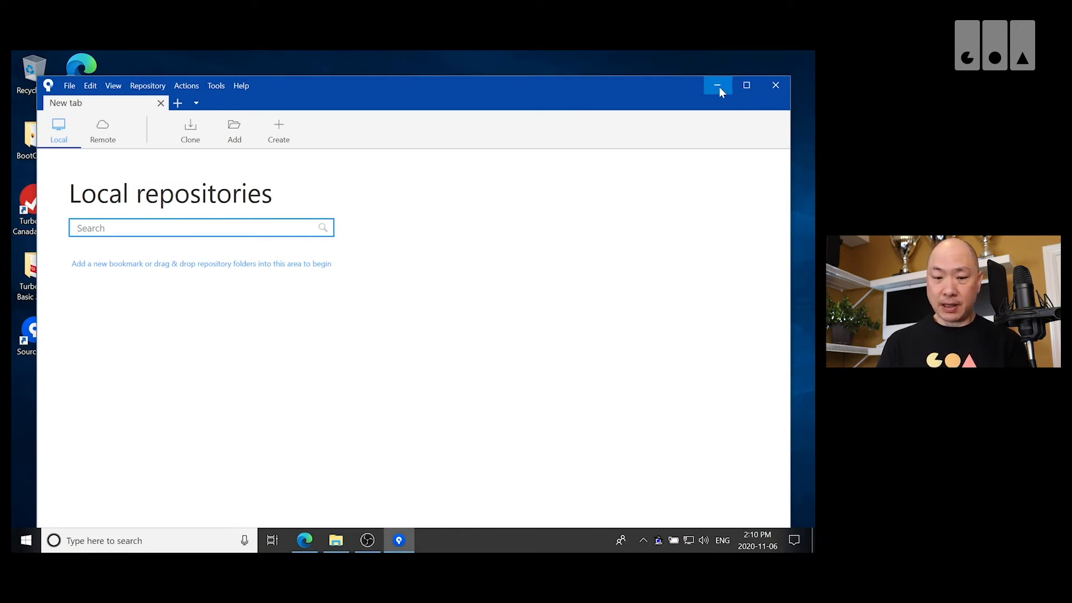
left_click(716, 85)
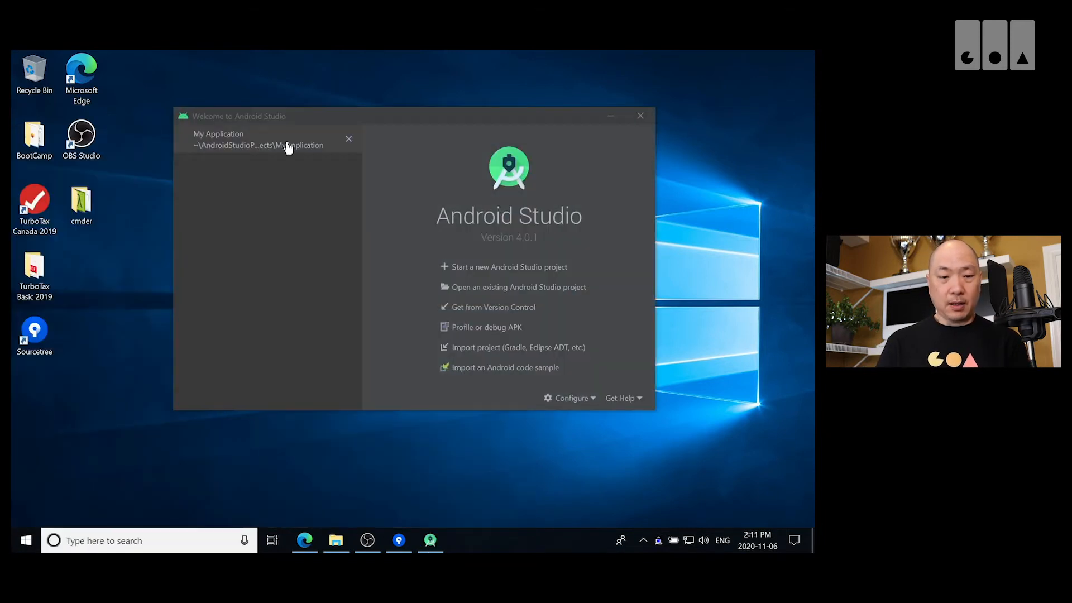
mouse_move(270, 149)
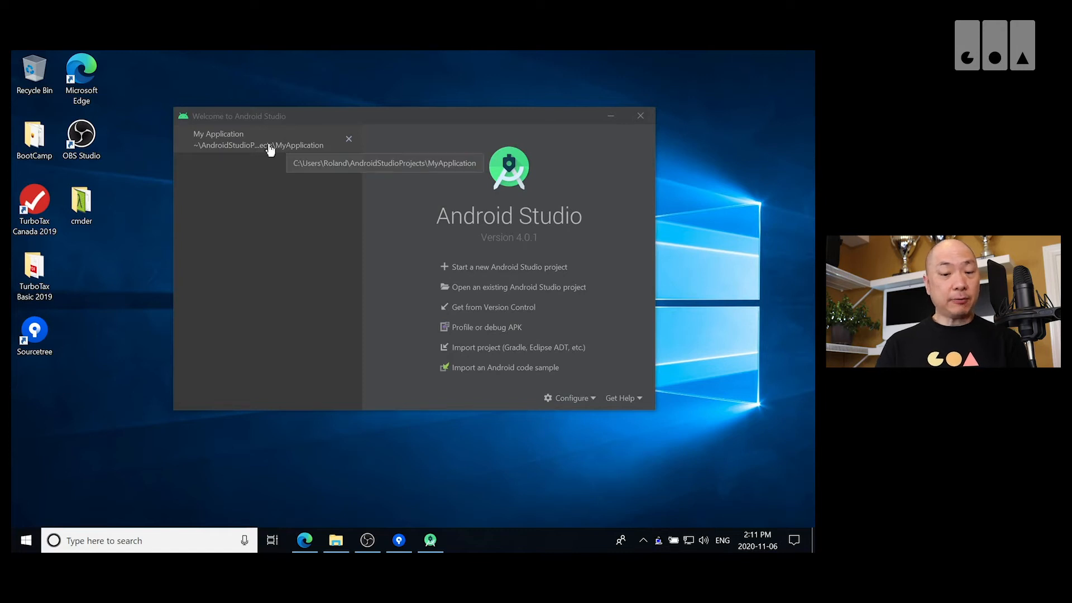
mouse_move(328, 163)
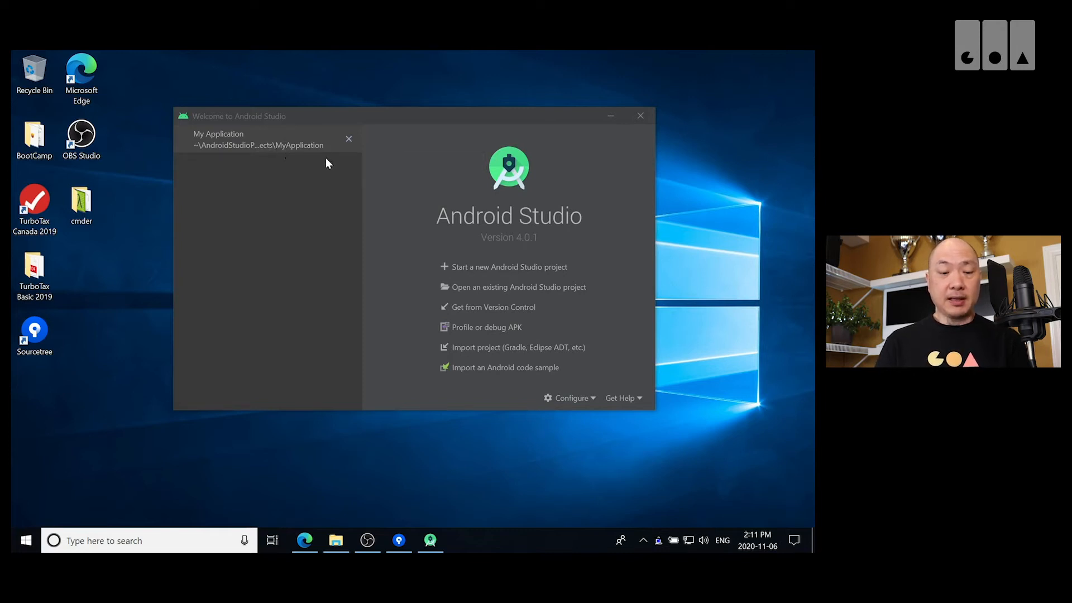
mouse_move(270, 149)
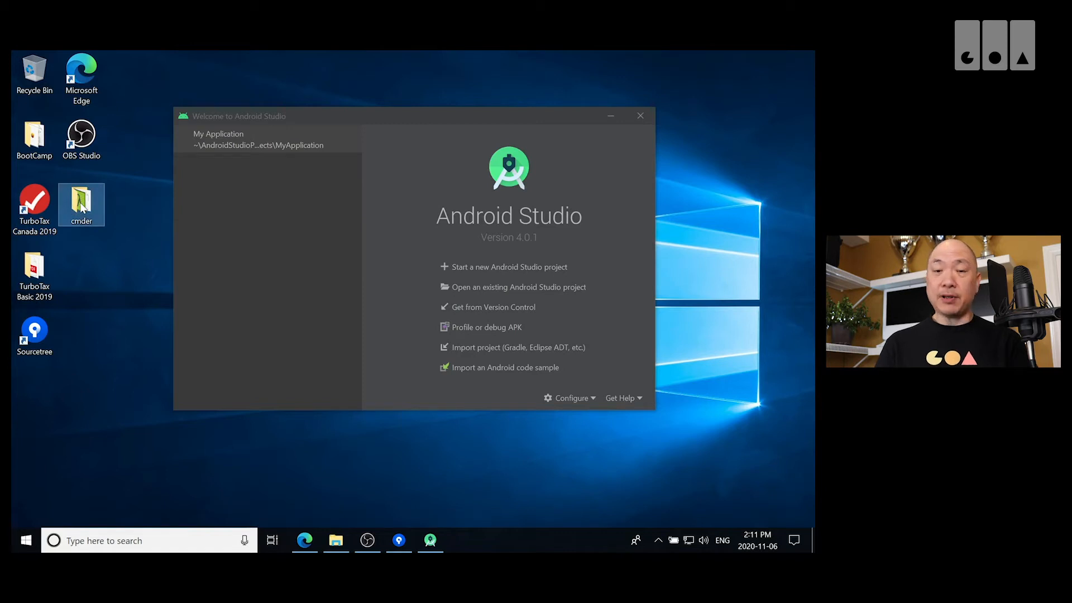
mouse_move(83, 207)
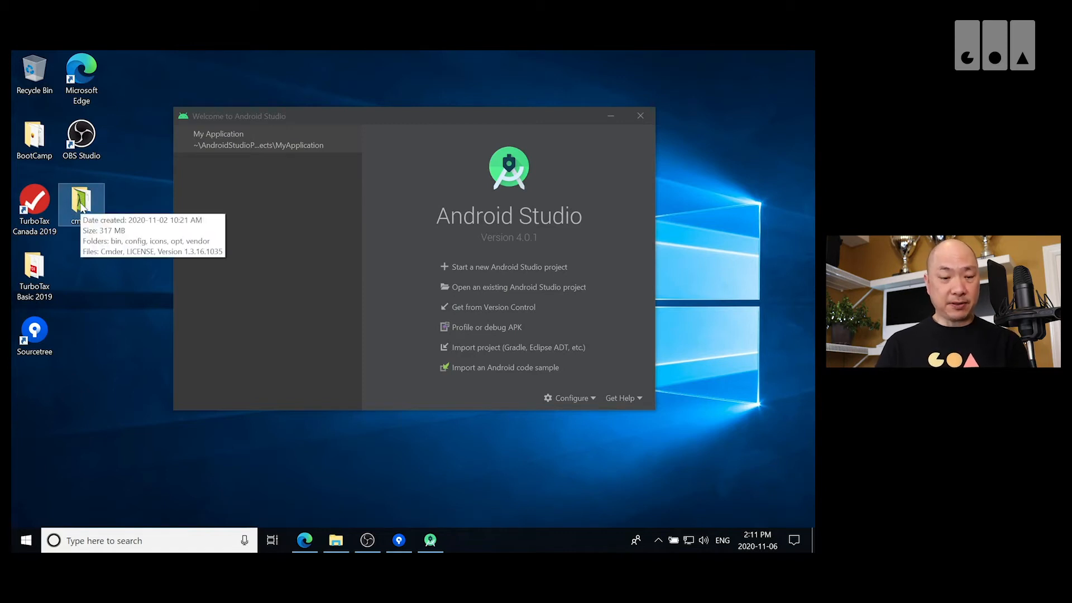
- Launch Cmder, cd into the MyApplication project and check git status
double_click(82, 201)
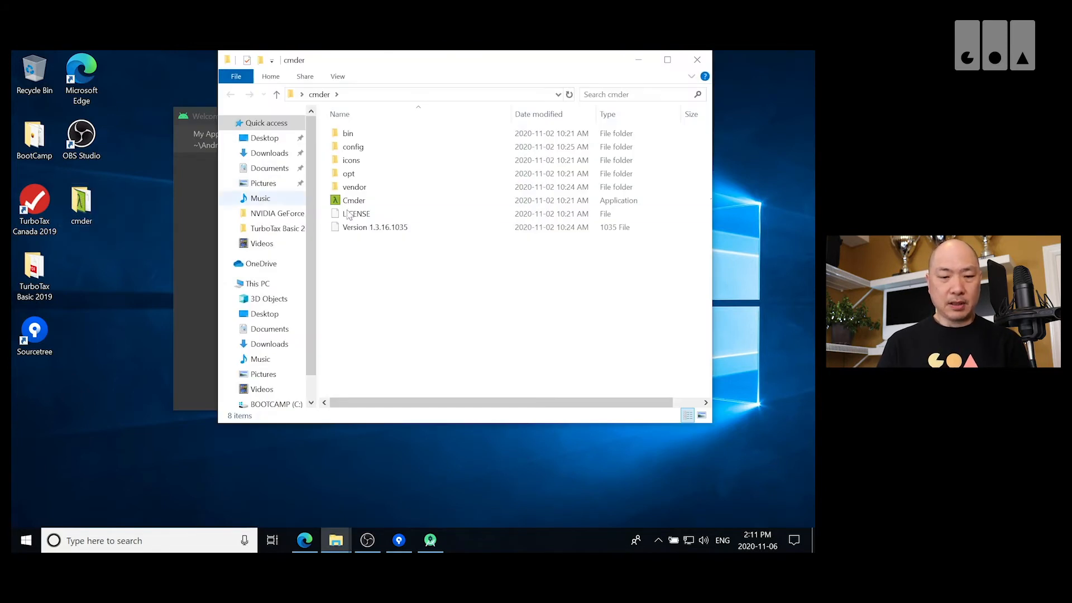
double_click(354, 200)
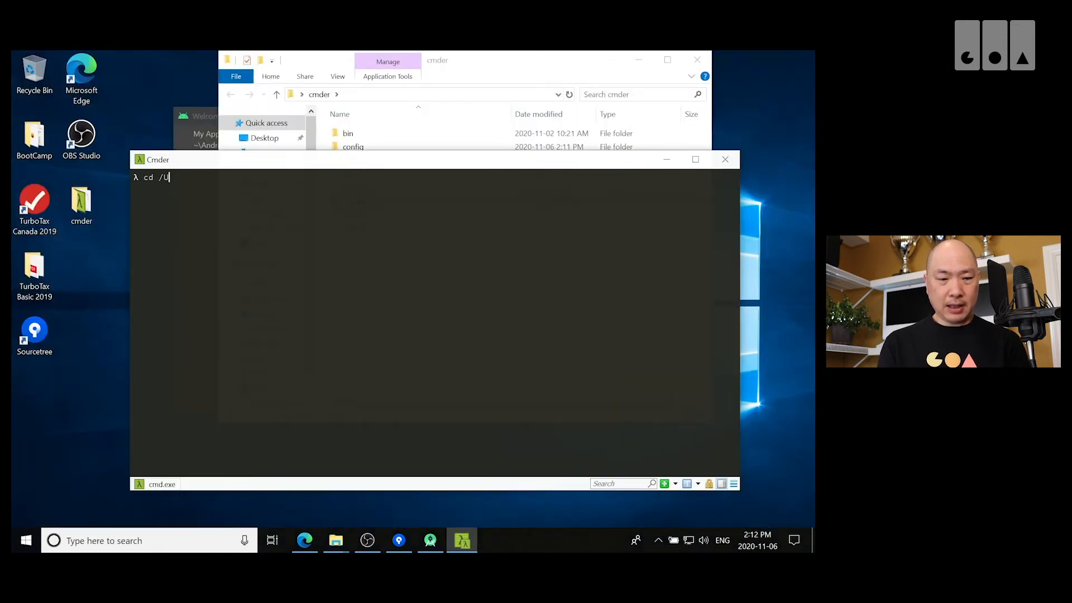
type("sers/Rol")
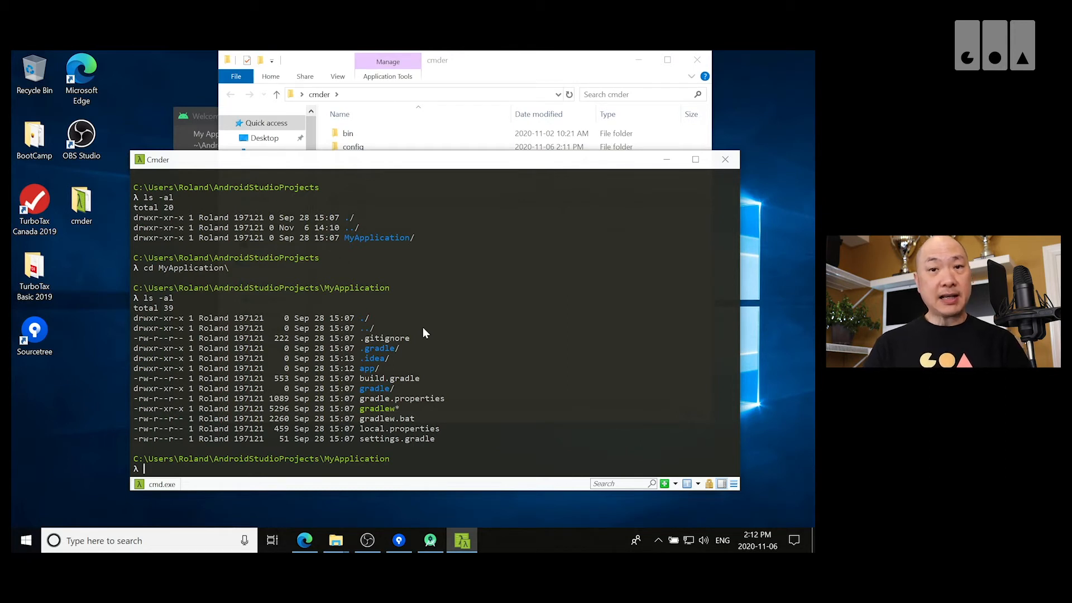
type("git status")
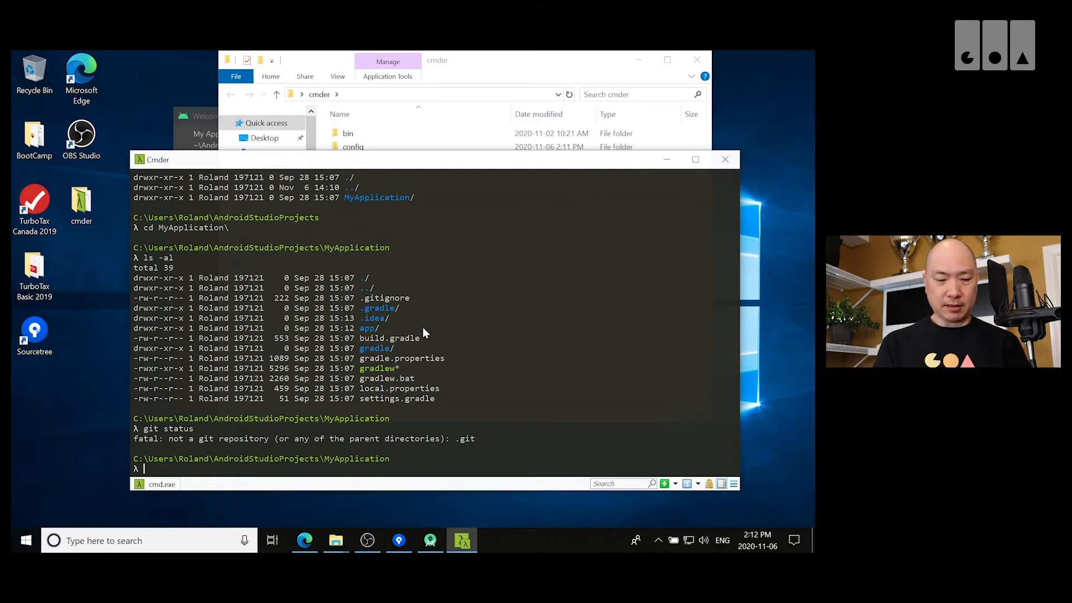
- Run git init, git add . and git commit -m "Initial commit" in MyApplication
type("git init")
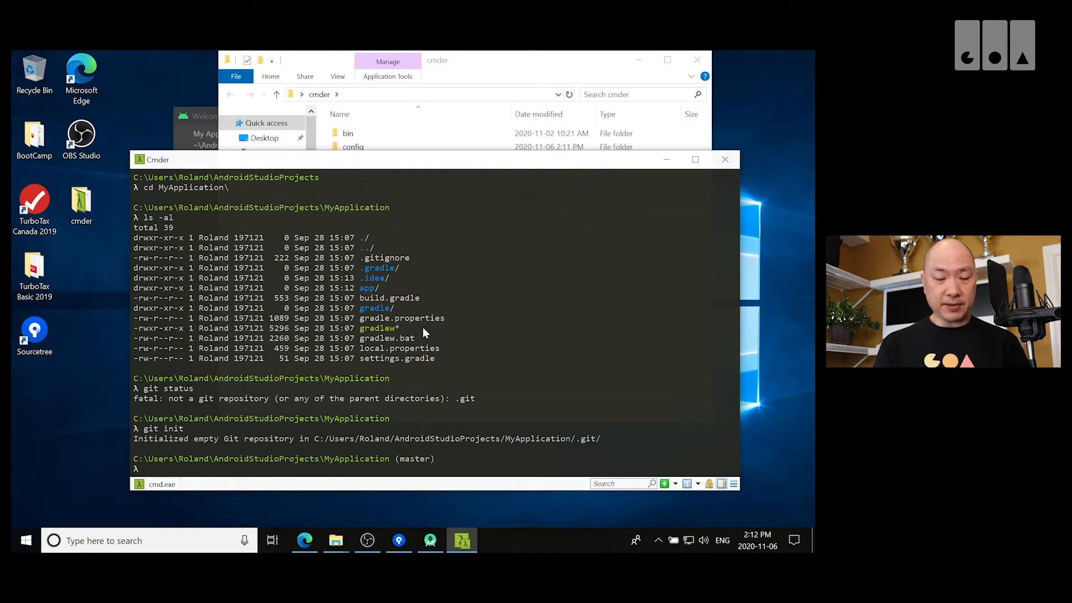
type("git status")
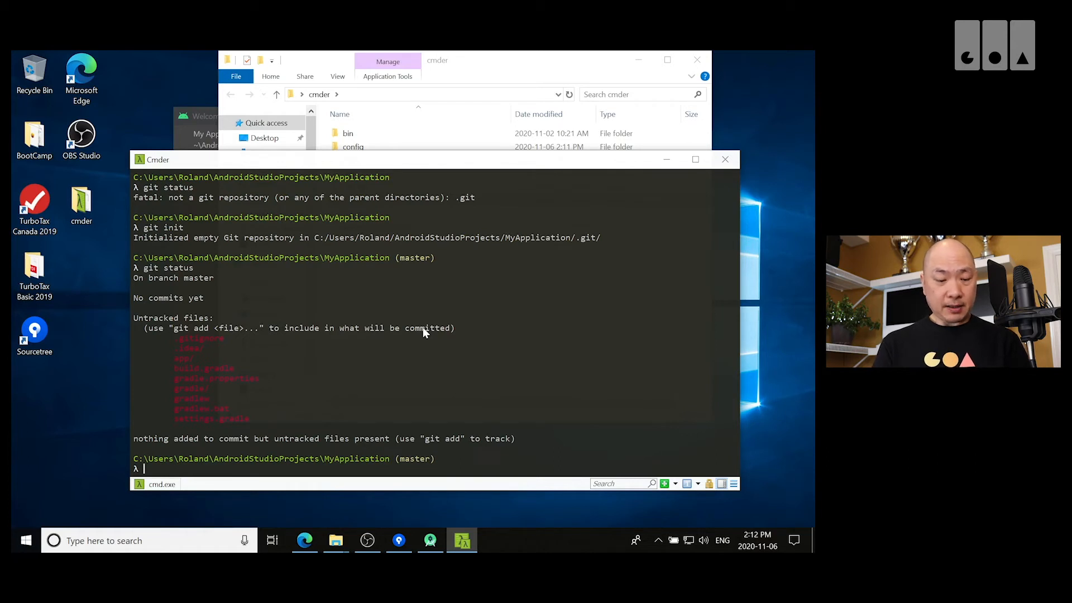
type("git add .")
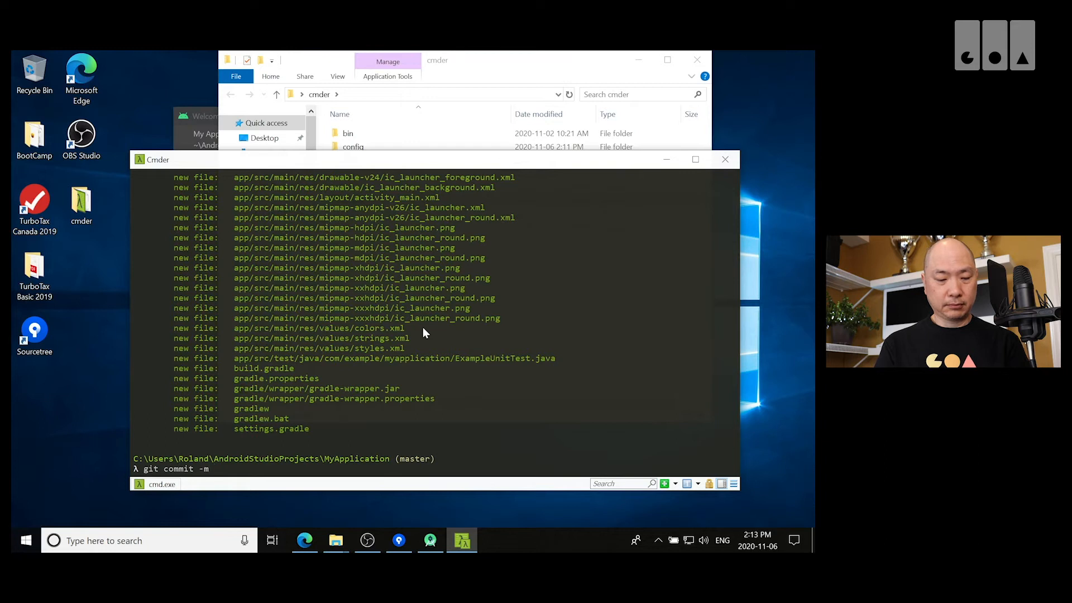
type("\"Initial commit\"")
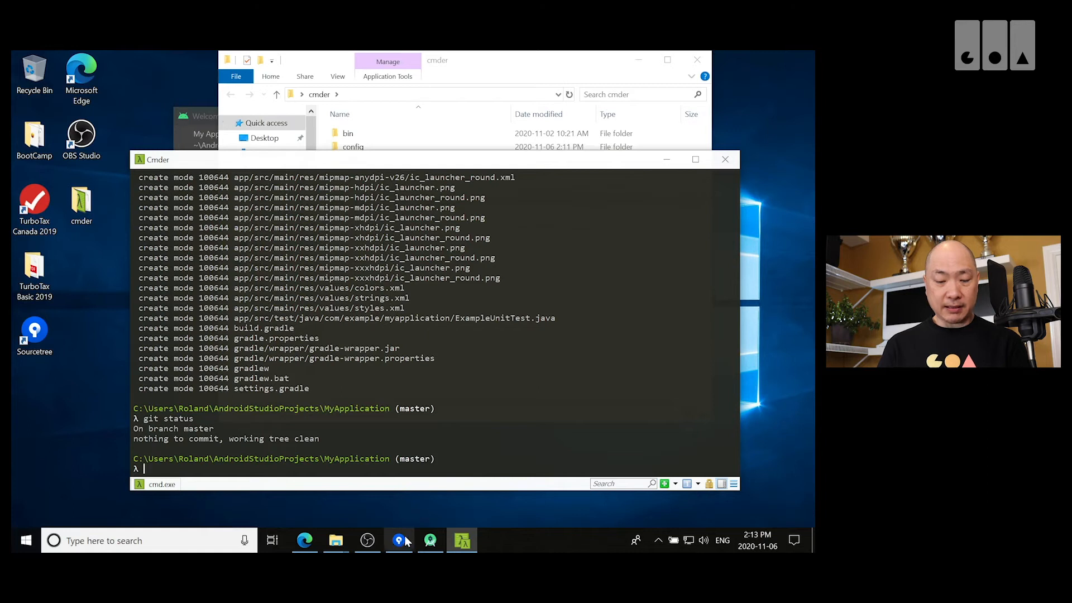
- Bring up Sourcetree and drag the MyApplication folder into Local repositories
left_click(397, 540)
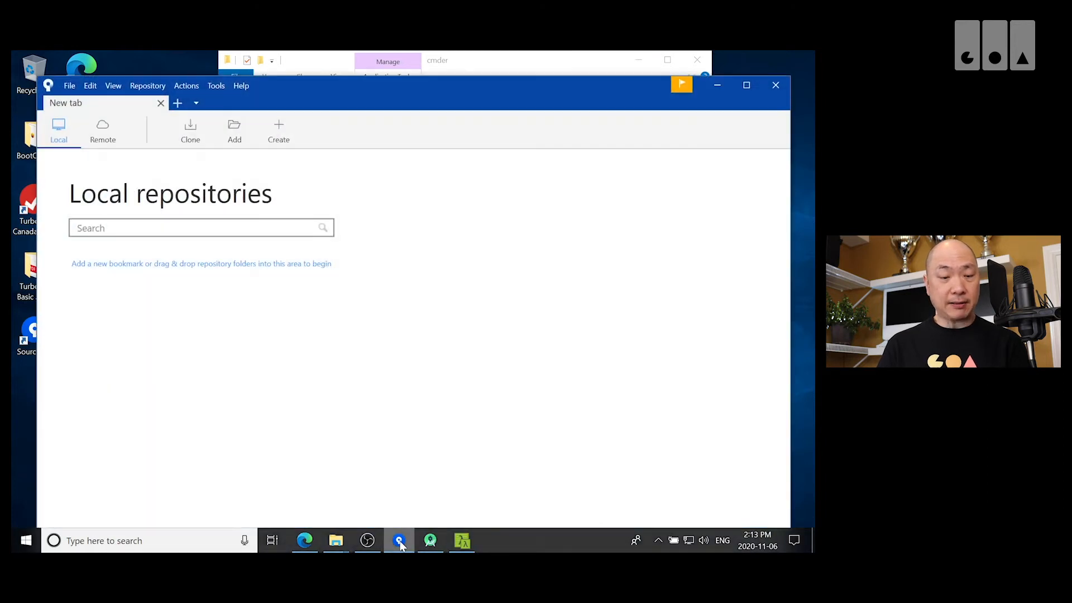
mouse_move(349, 113)
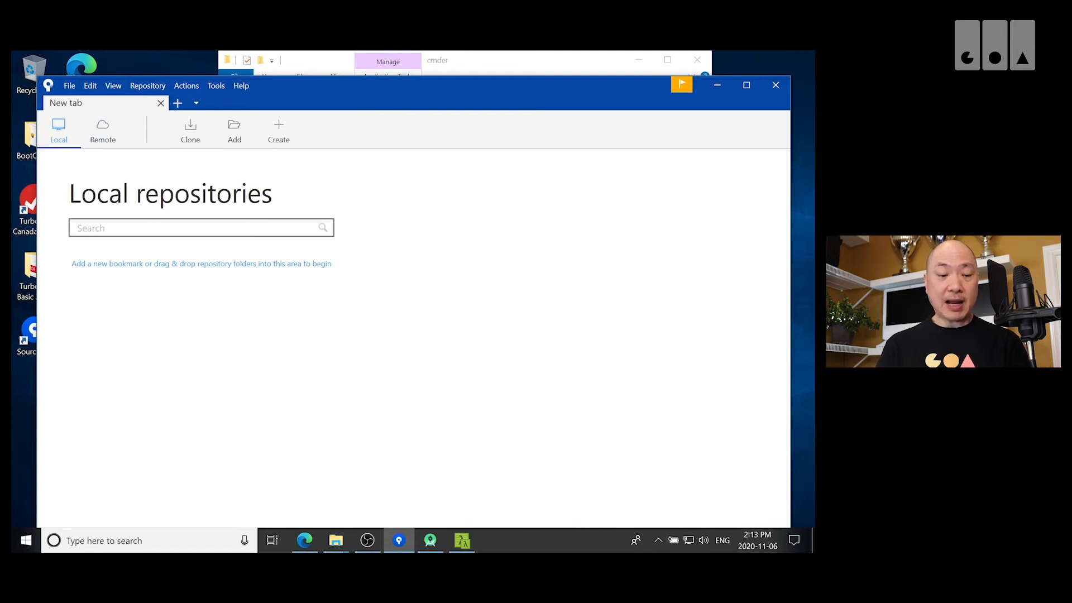
left_click(201, 228)
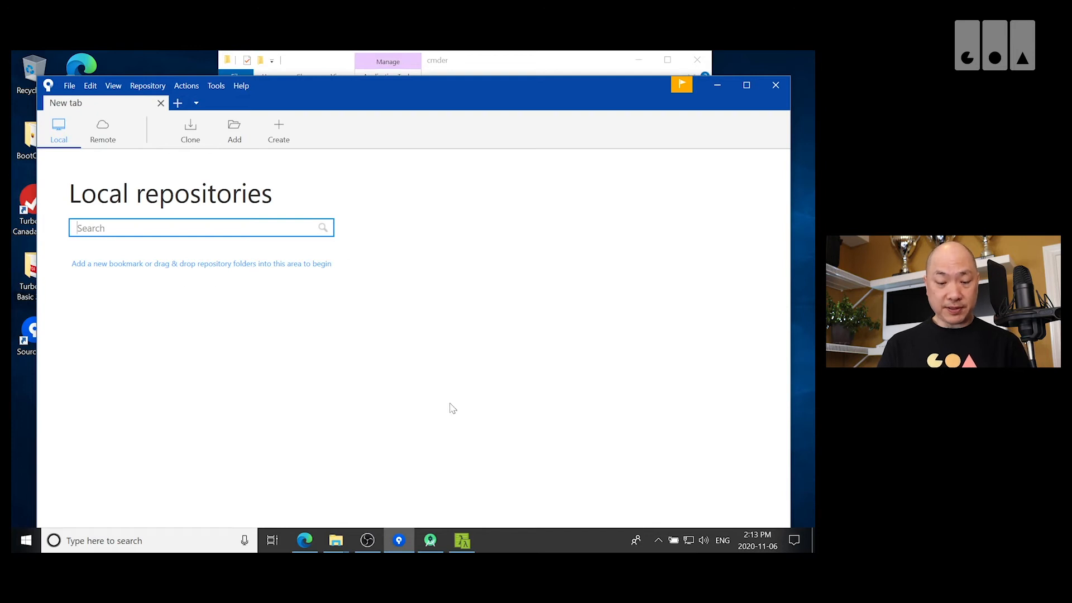
left_click(335, 540)
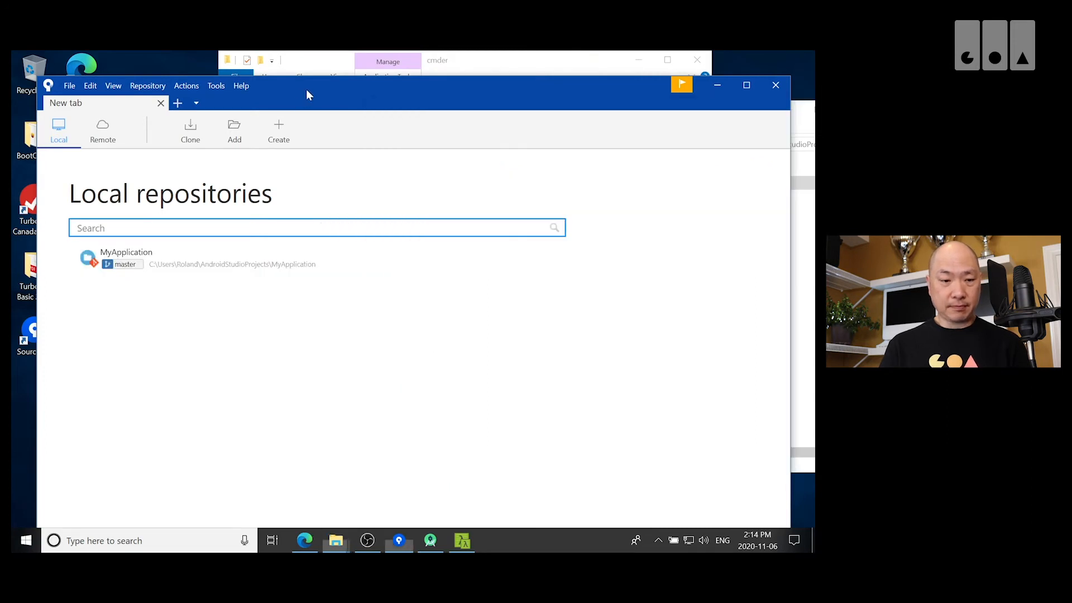
mouse_move(134, 258)
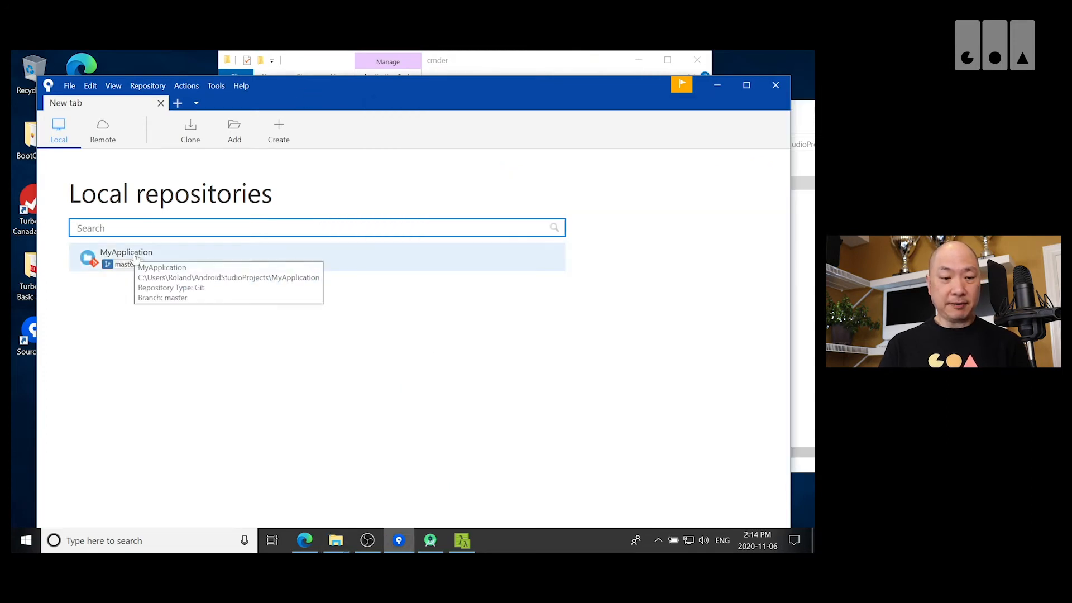
- Open MyApplication and view its History showing the Initial commit on master
double_click(127, 253)
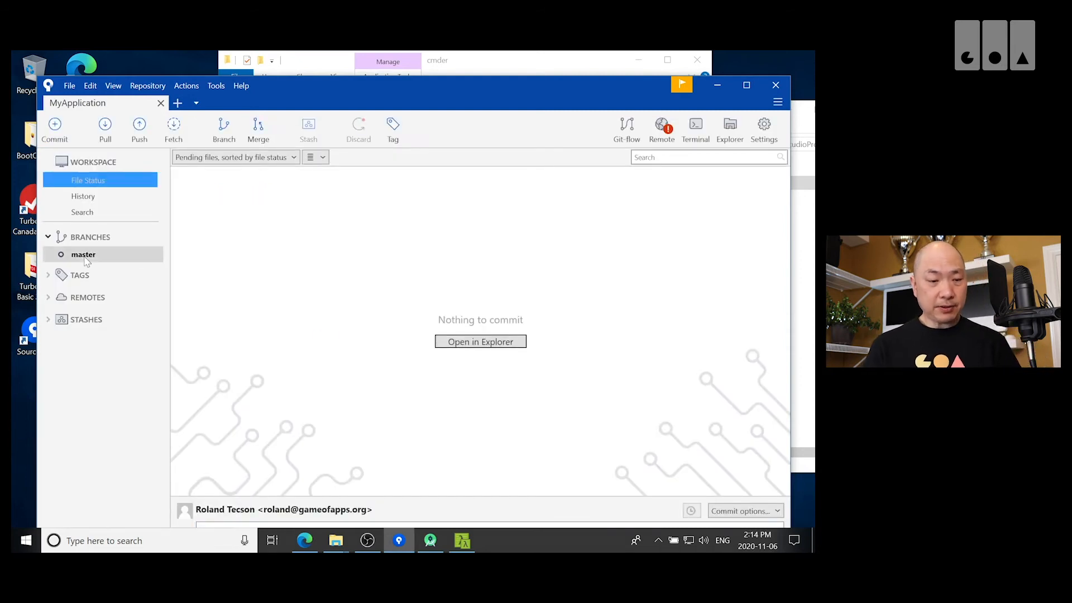
left_click(83, 195)
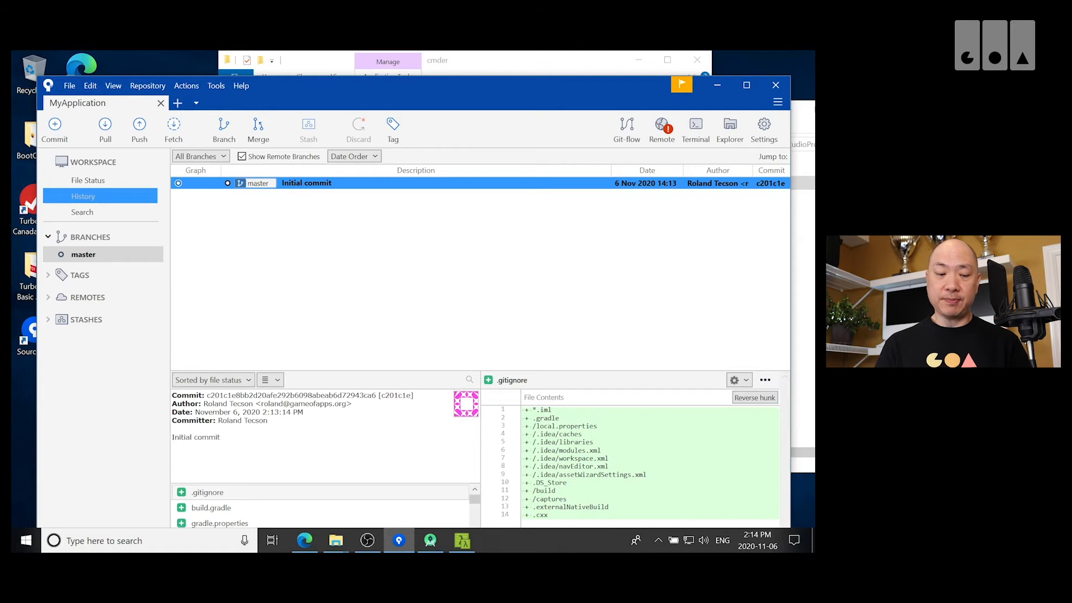
mouse_move(390, 95)
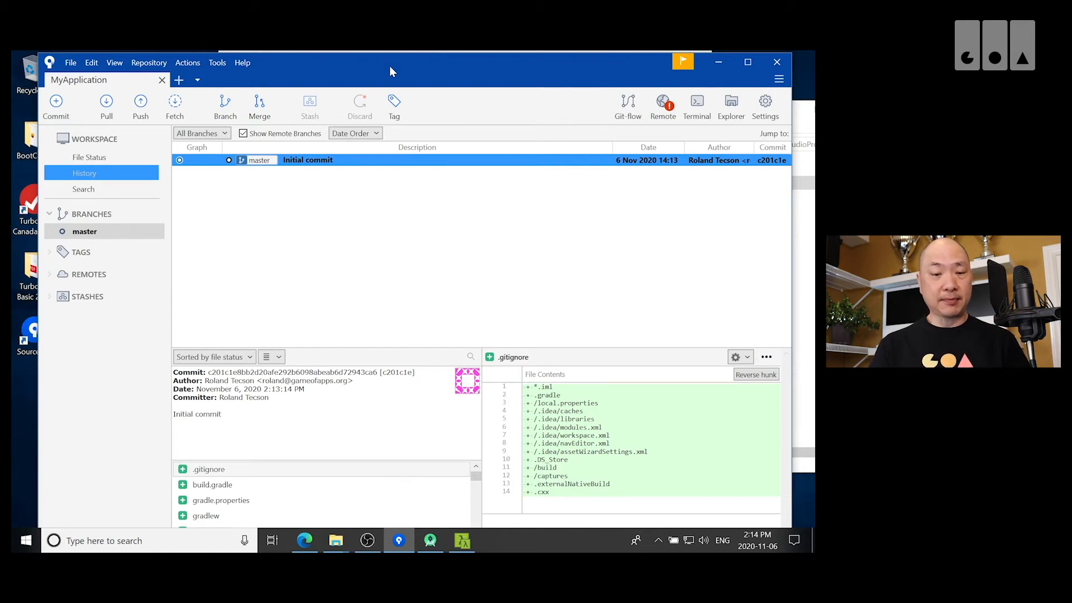
mouse_move(320, 170)
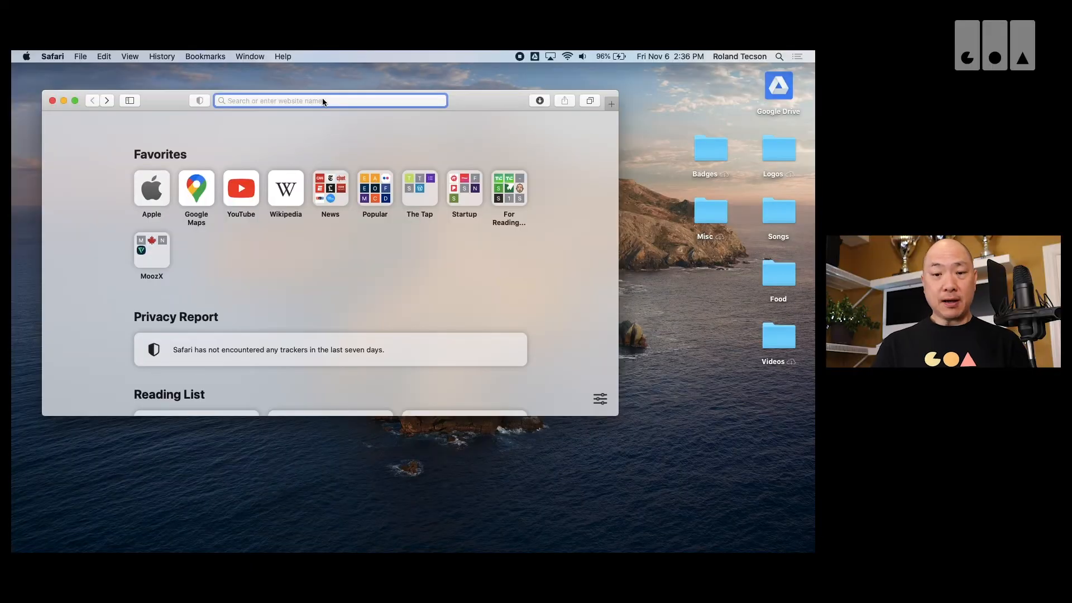
- On sourcetreeapp.com in Safari, download Sourcetree for Mac OS X after agreeing to the license
type("sourcetreeapp.com")
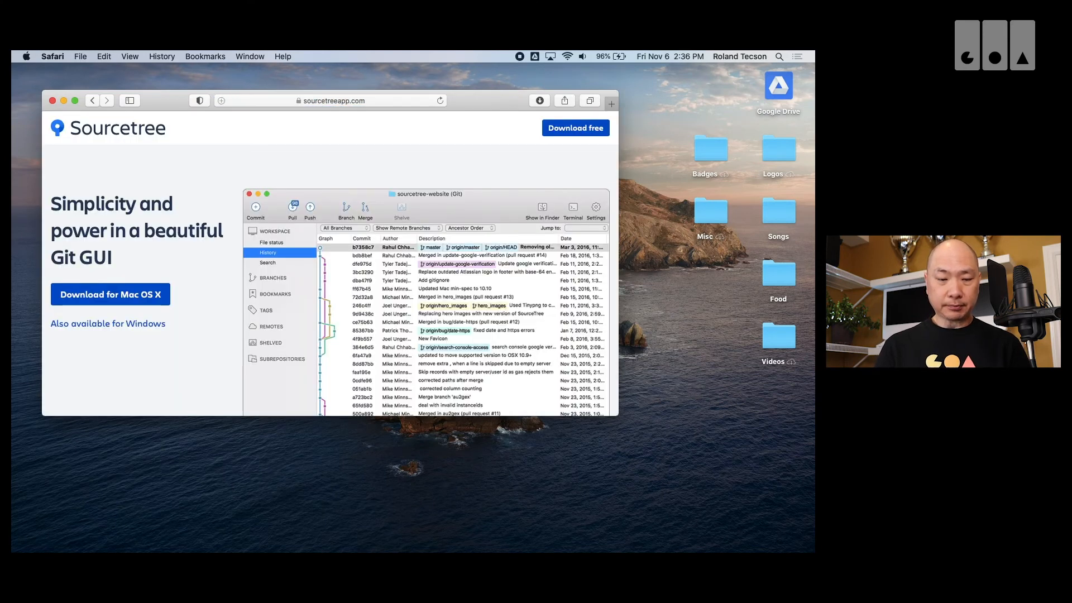
left_click(576, 128)
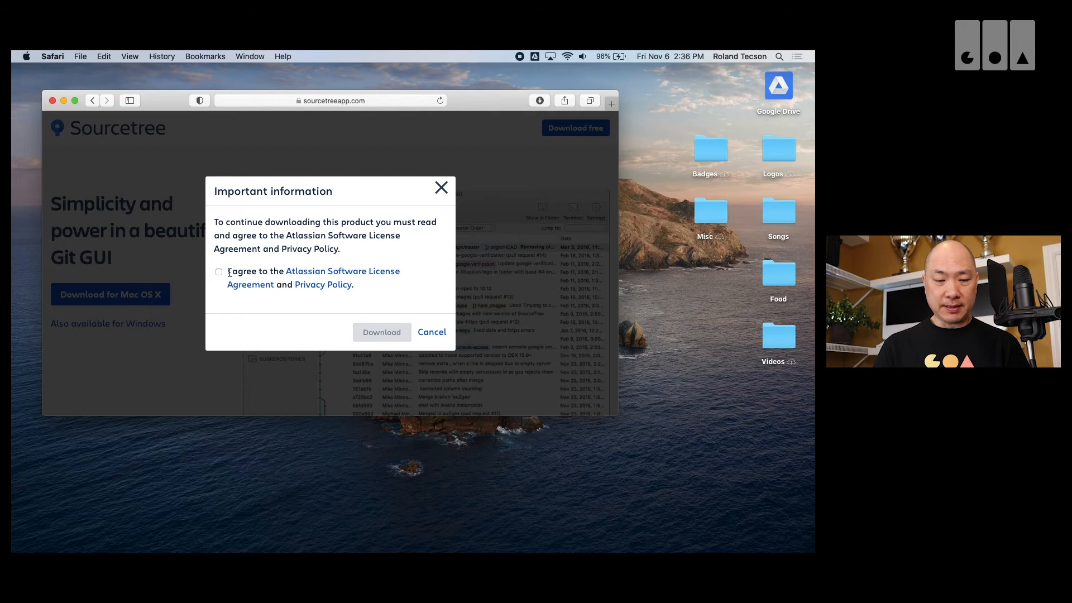
left_click(219, 271)
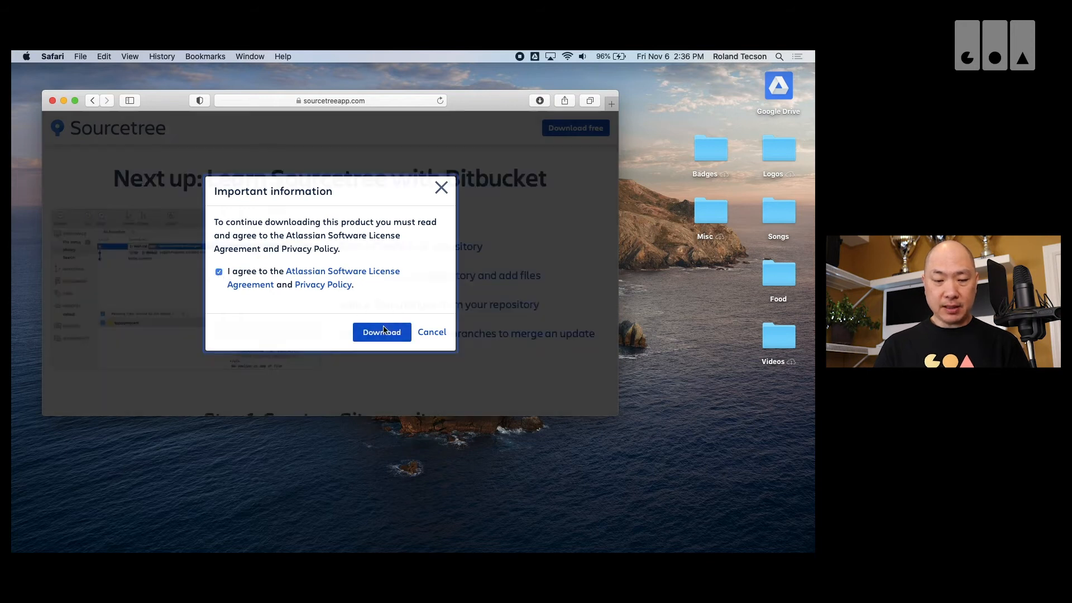
left_click(382, 332)
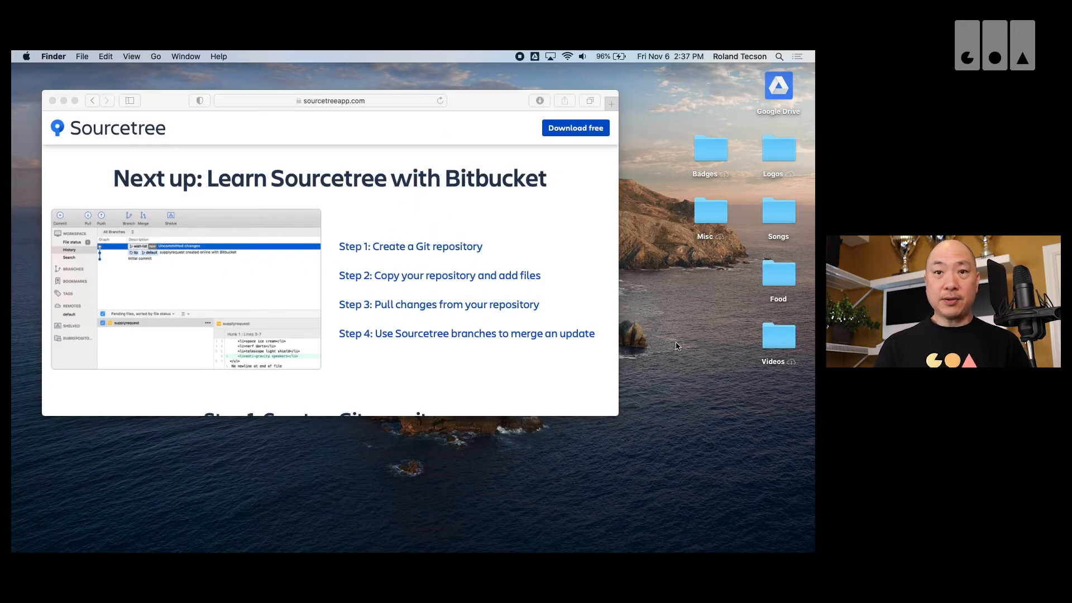
mouse_move(708, 544)
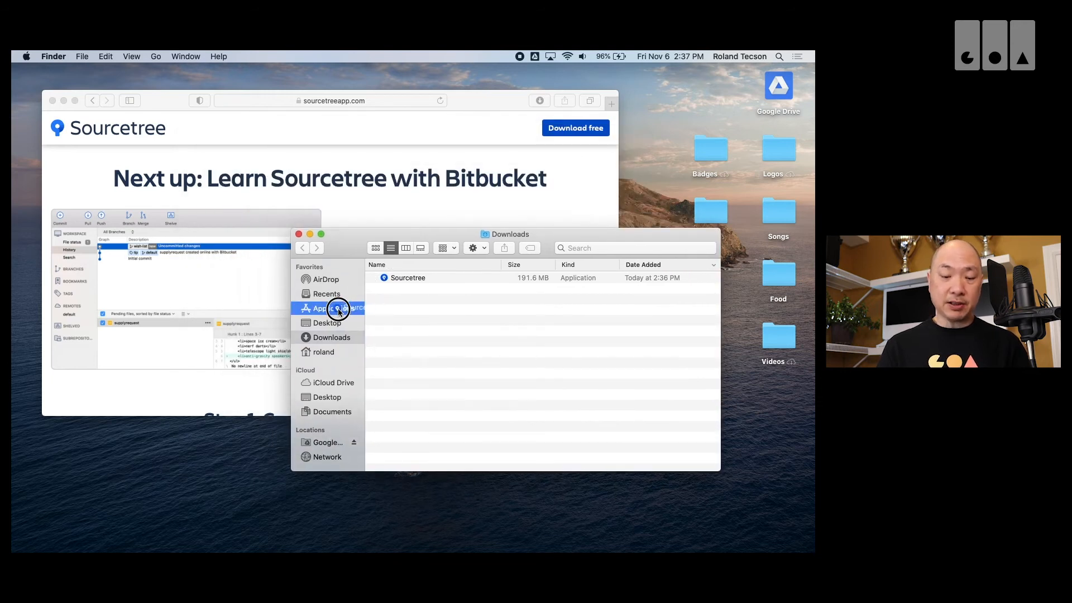
- Move Sourcetree into Applications, try launching it and dismiss the macOS warning
left_click(334, 308)
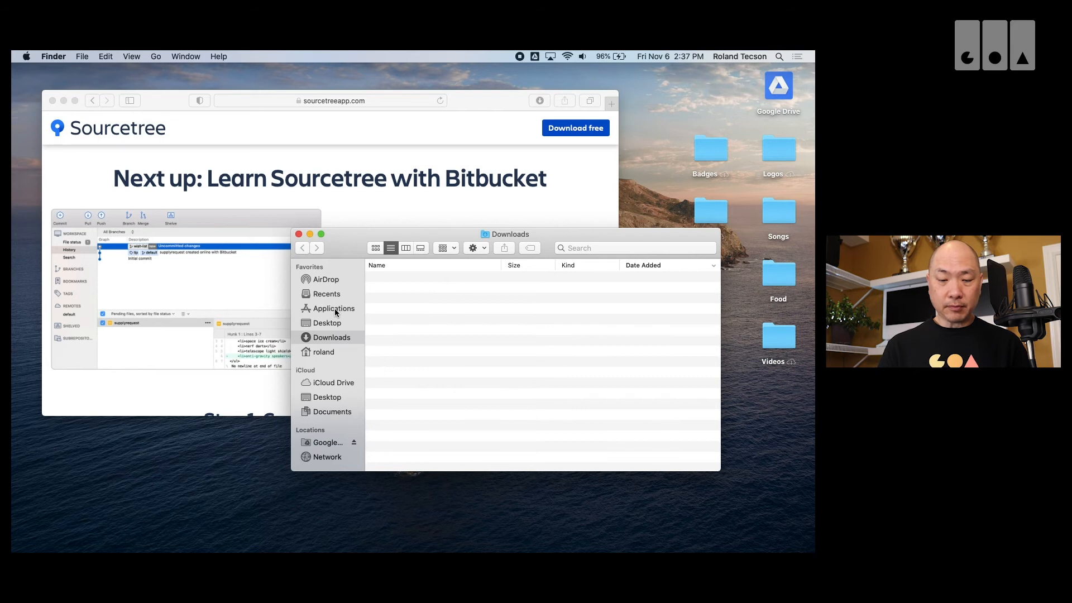
left_click(333, 308)
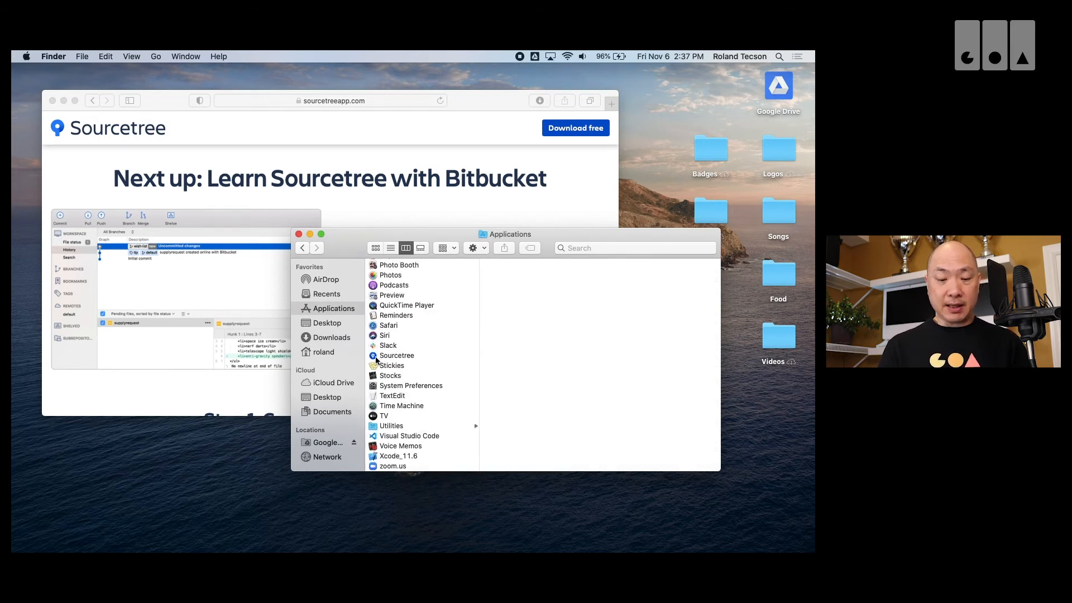
left_click(397, 357)
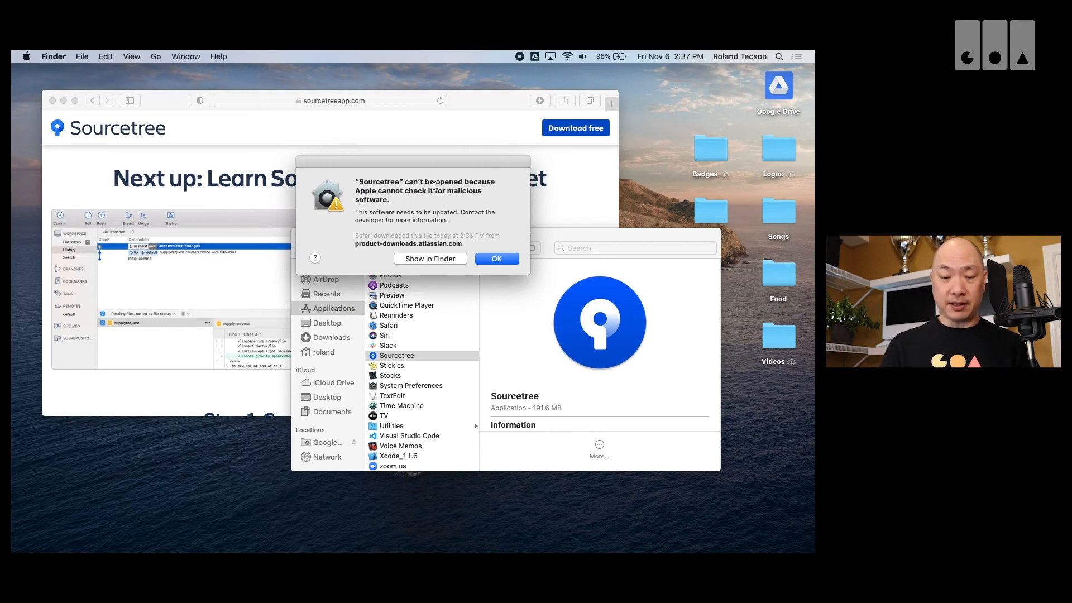
left_click(496, 259)
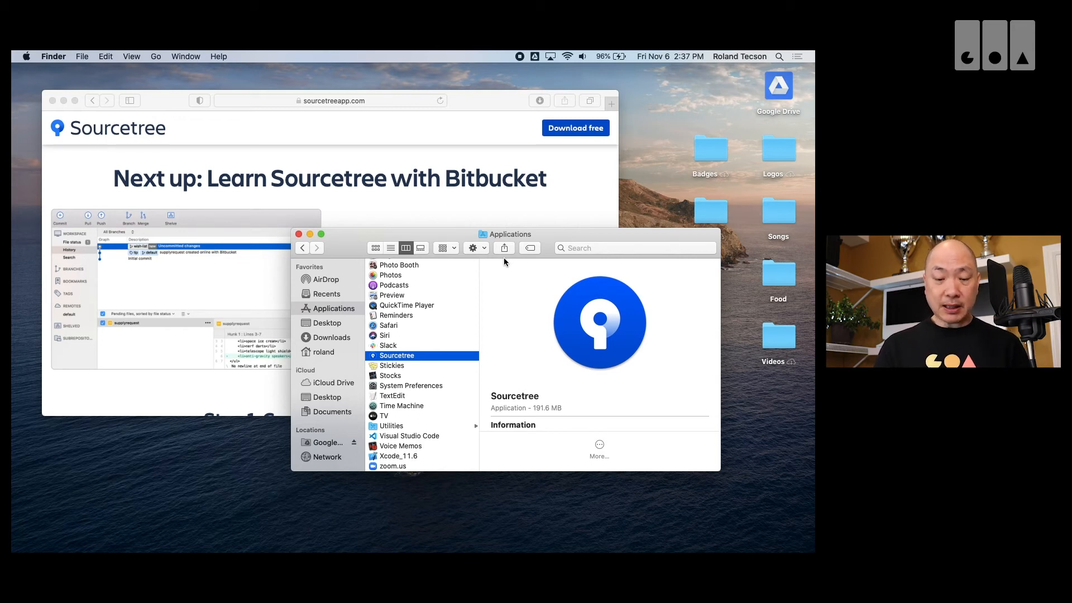
mouse_move(462, 304)
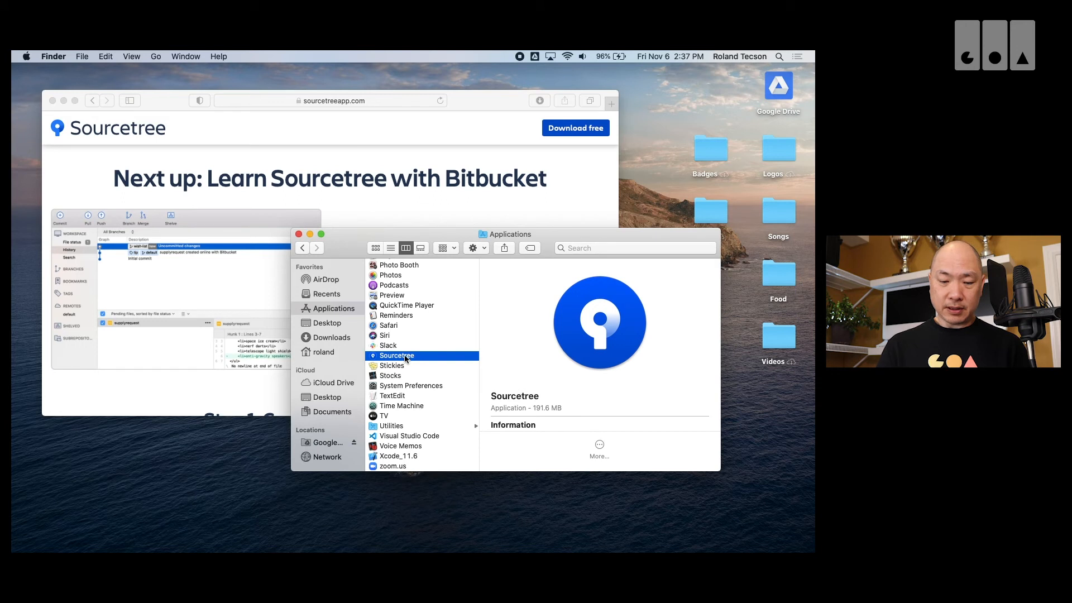
- Launch Sourcetree from Applications via right-click Open, confirming the unverified-developer warning
right_click(396, 356)
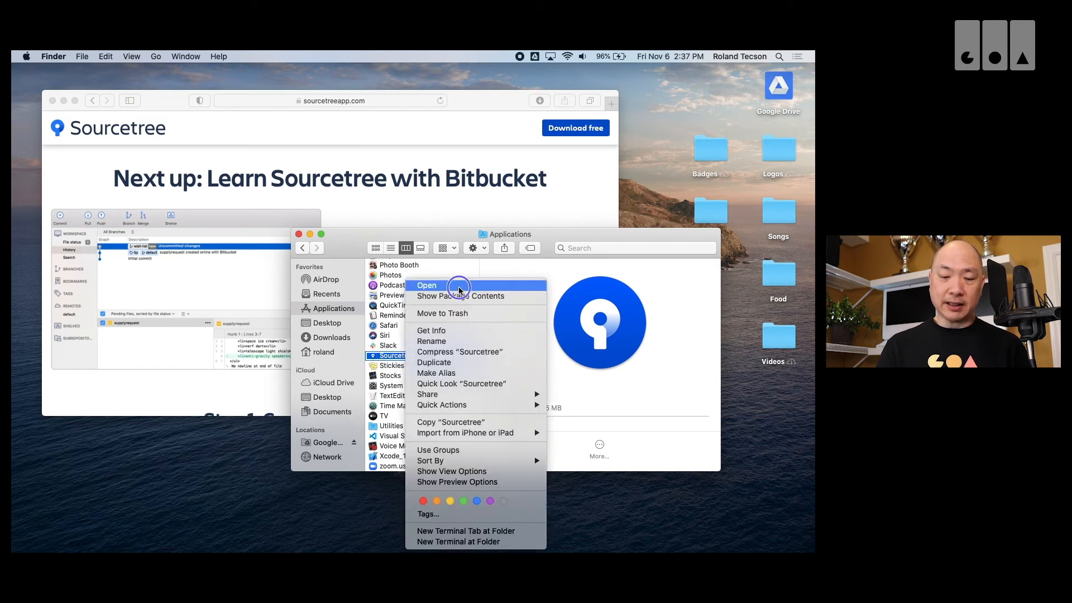
left_click(426, 285)
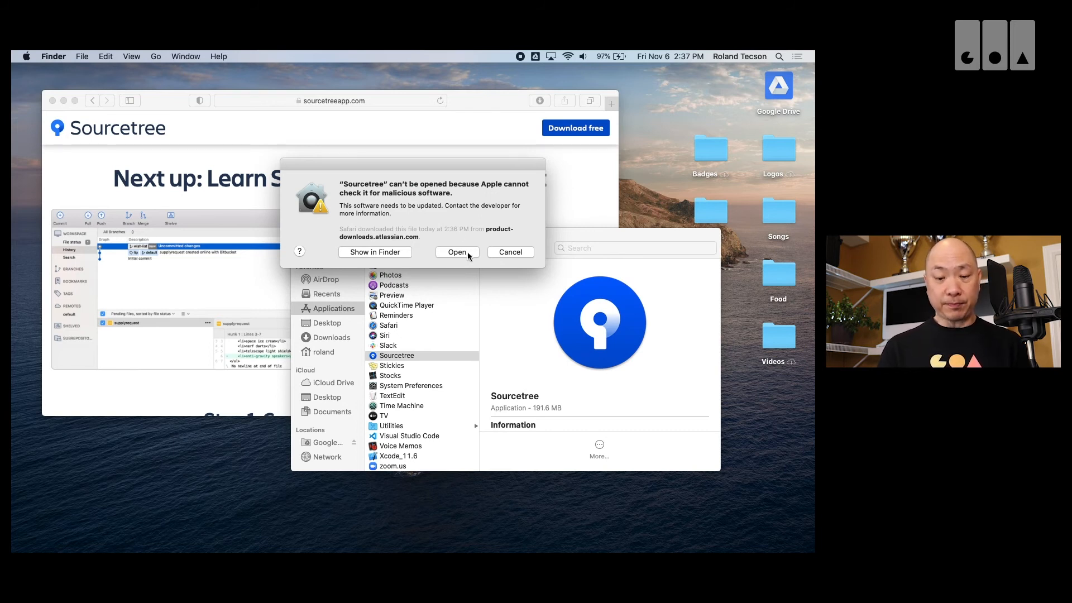
left_click(456, 252)
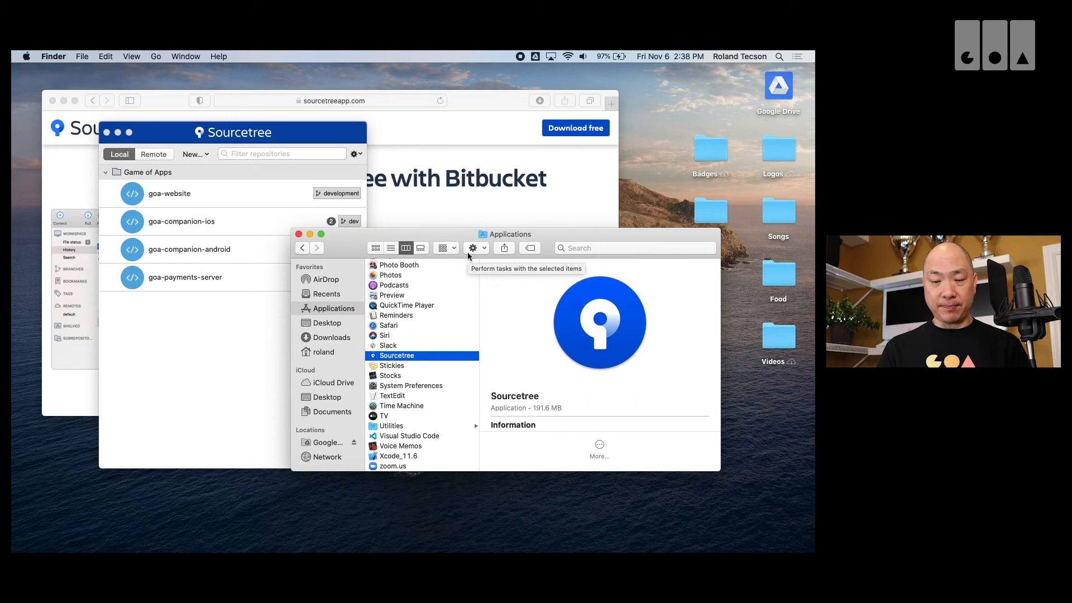
mouse_move(245, 220)
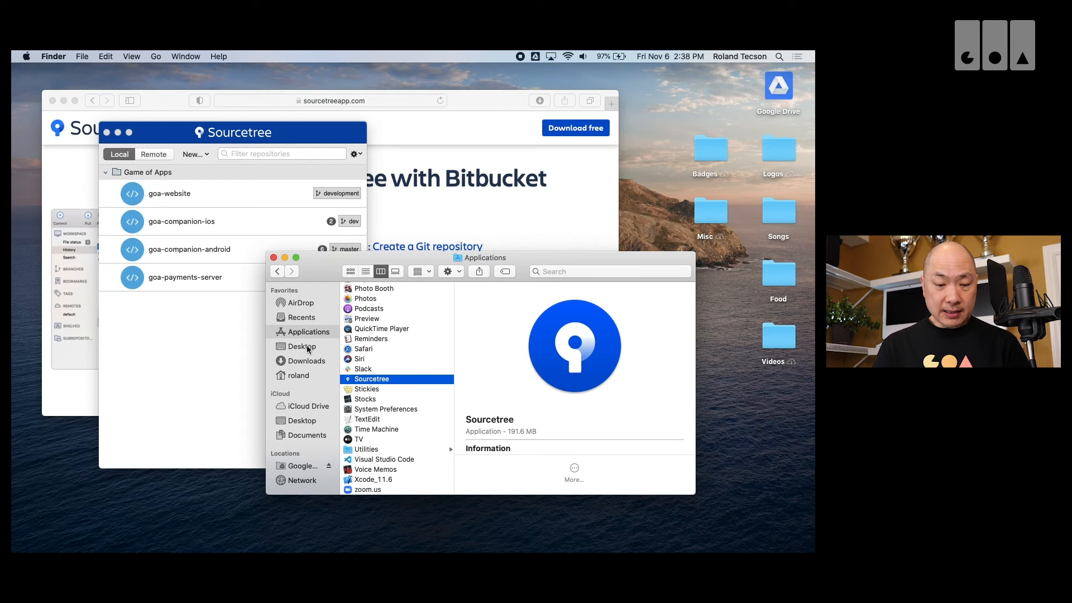
- Browse Finder to the home folder's AndroidStudioProjects folder containing MyApplication
left_click(298, 375)
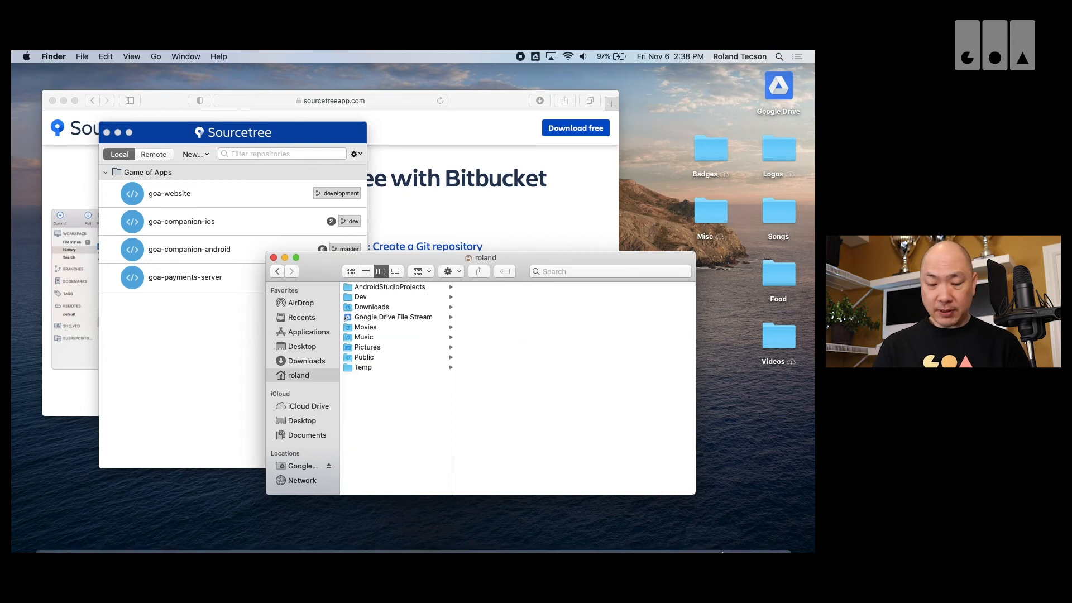
left_click(625, 533)
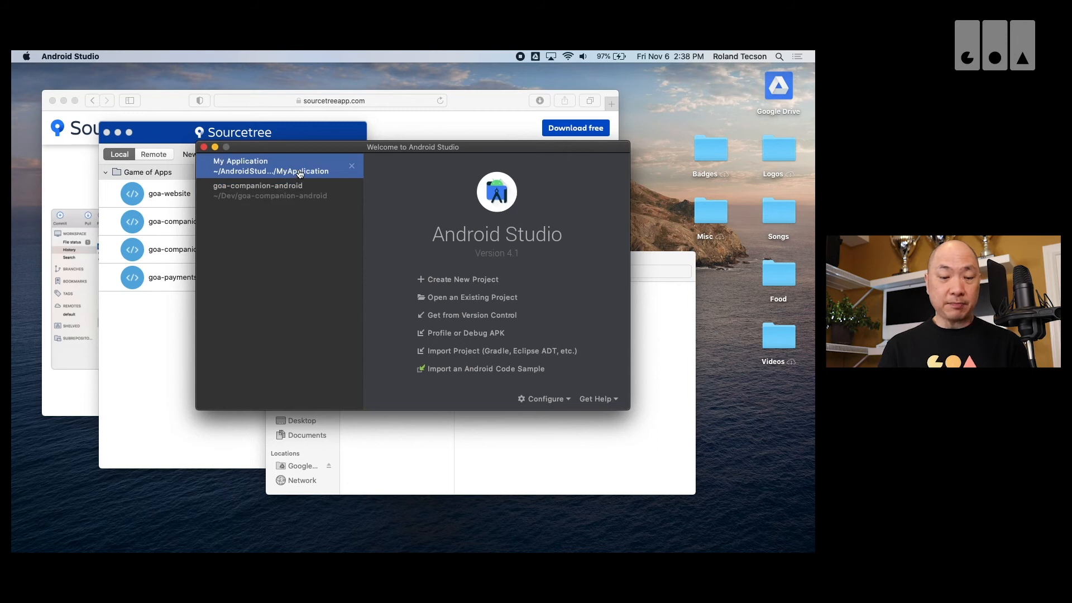
mouse_move(300, 173)
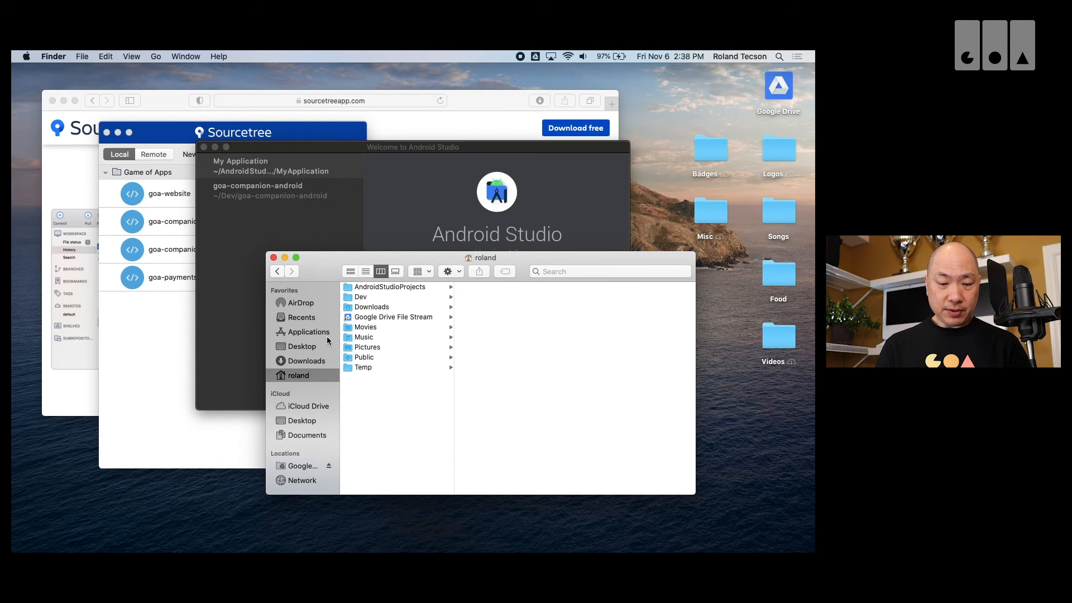
mouse_move(377, 302)
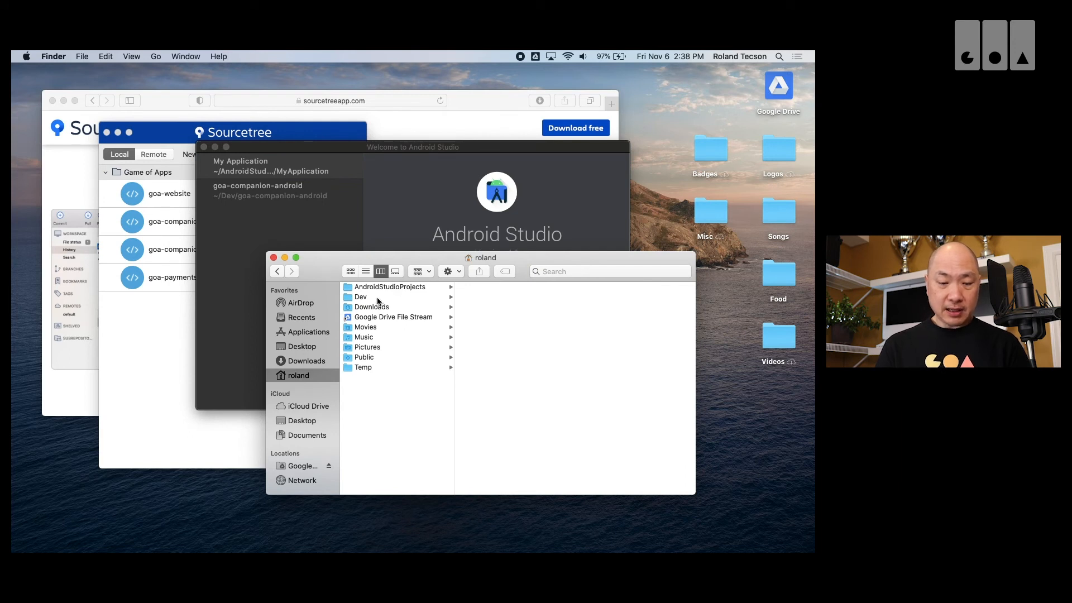
left_click(389, 286)
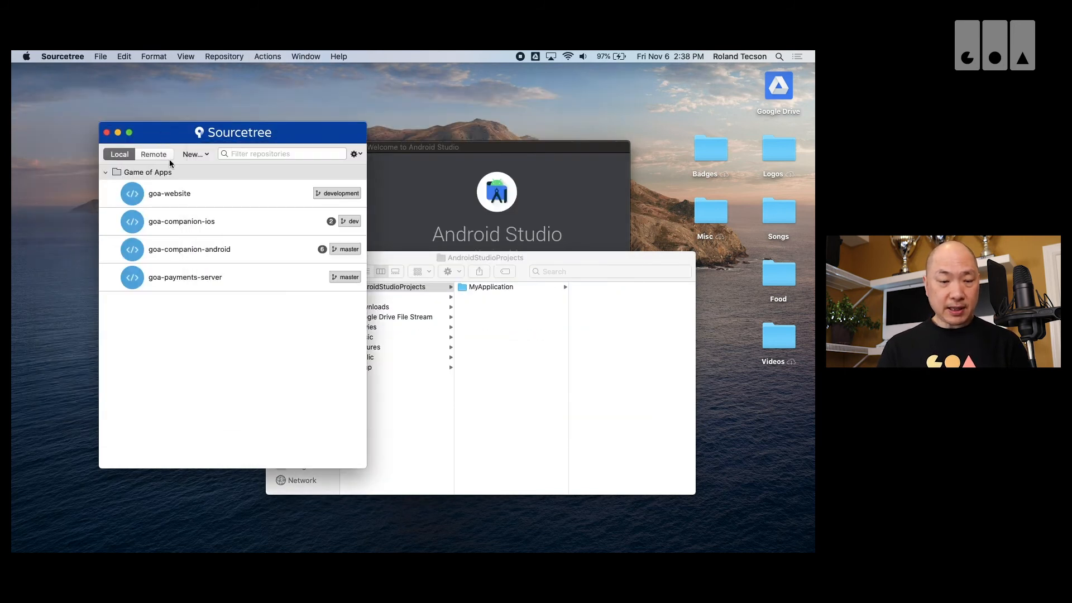
- Start adding an existing local repository and browse to roland > AndroidStudioProjects > MyApplication
left_click(195, 153)
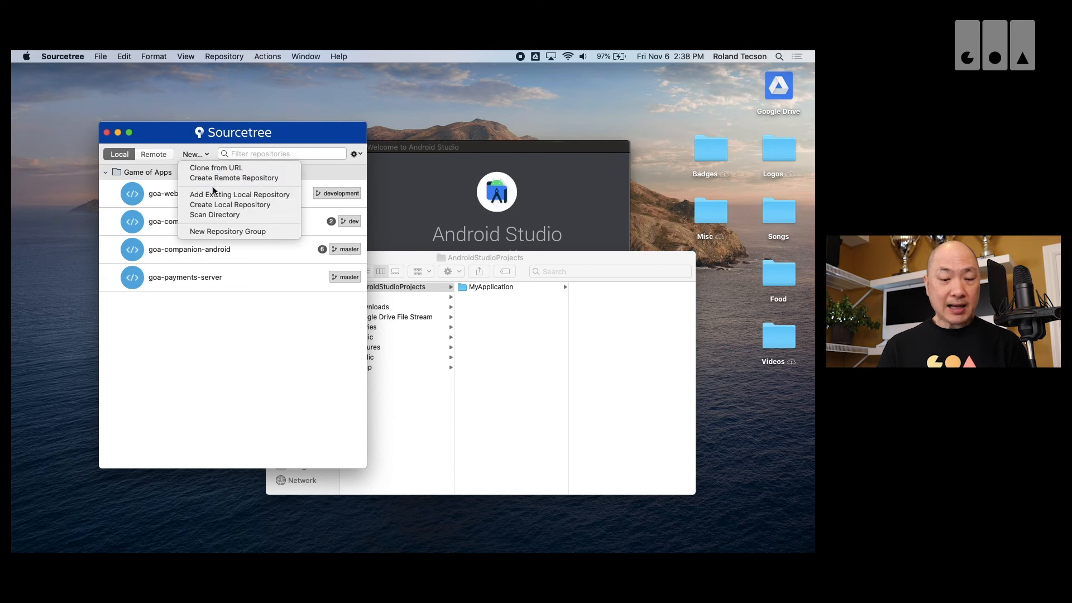
mouse_move(216, 194)
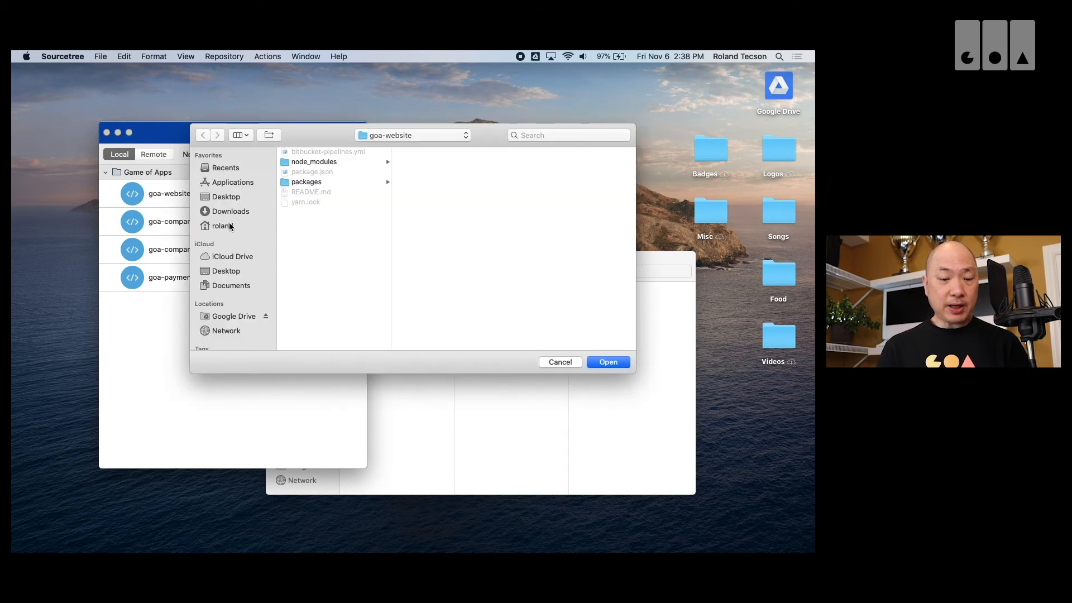
left_click(221, 225)
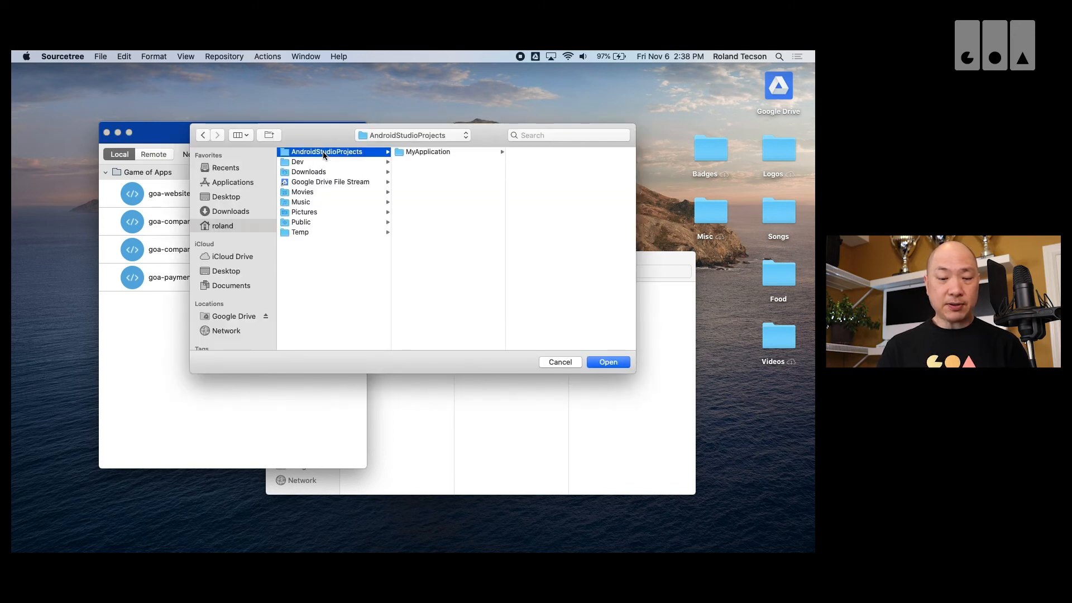
left_click(428, 152)
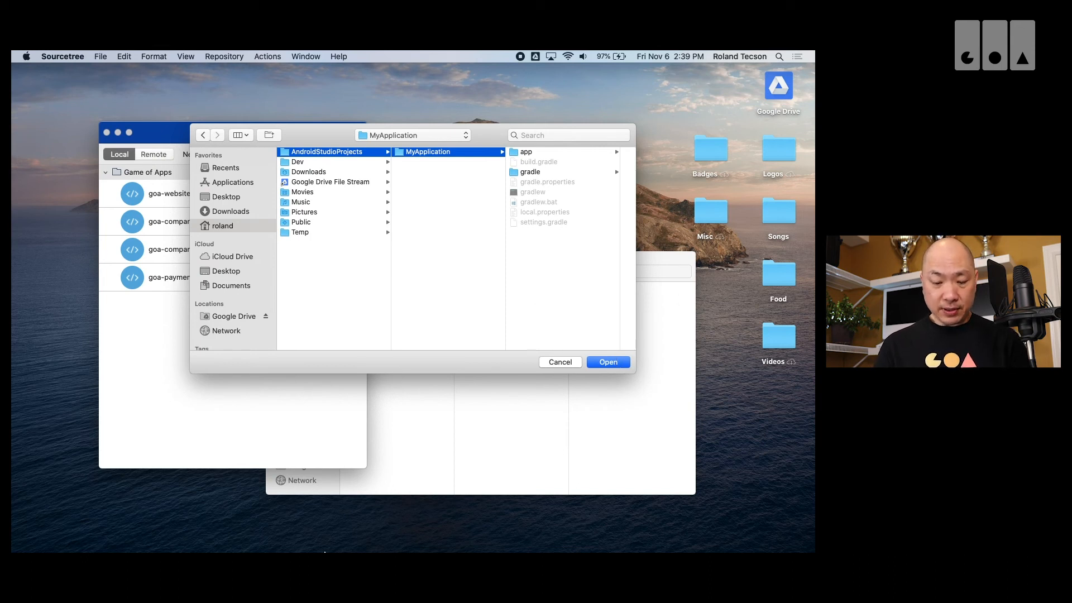
left_click(555, 525)
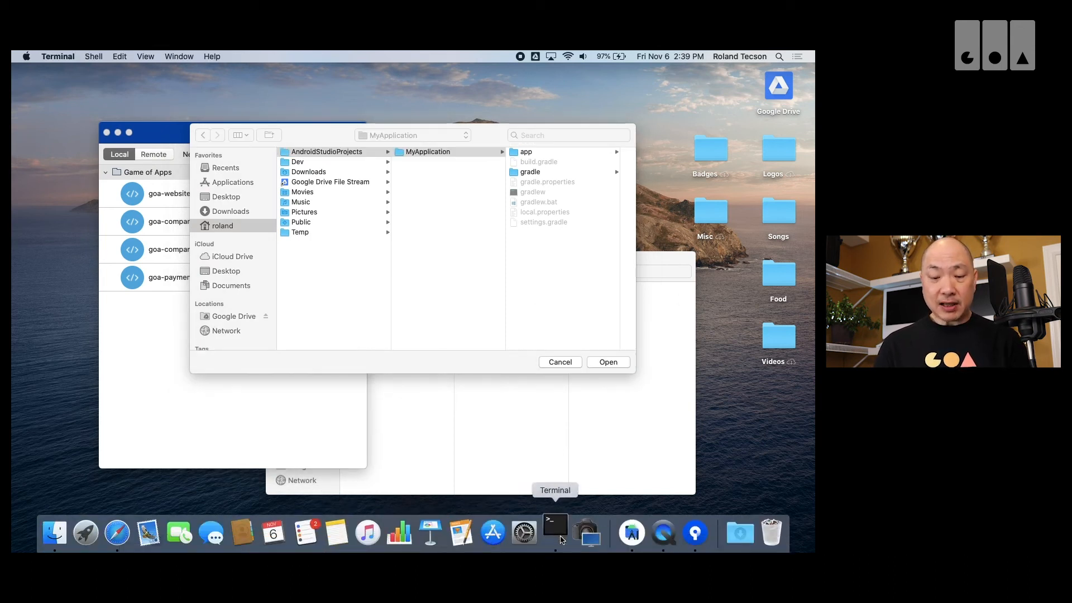
- In Terminal, change directory to ../AndroidStudioProjects/MyApplication
left_click(555, 524)
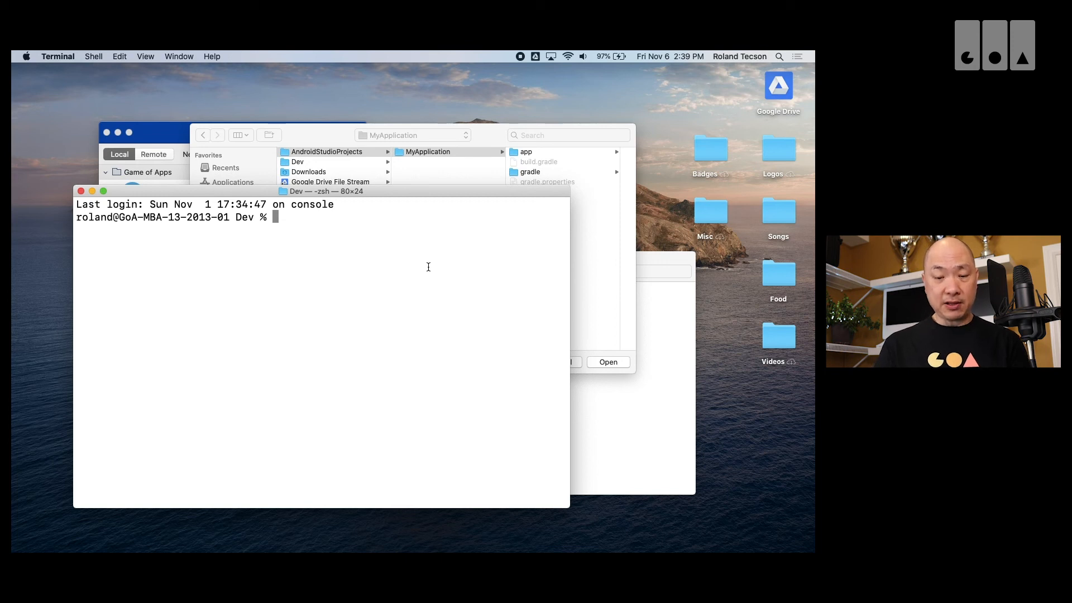
type("pwd")
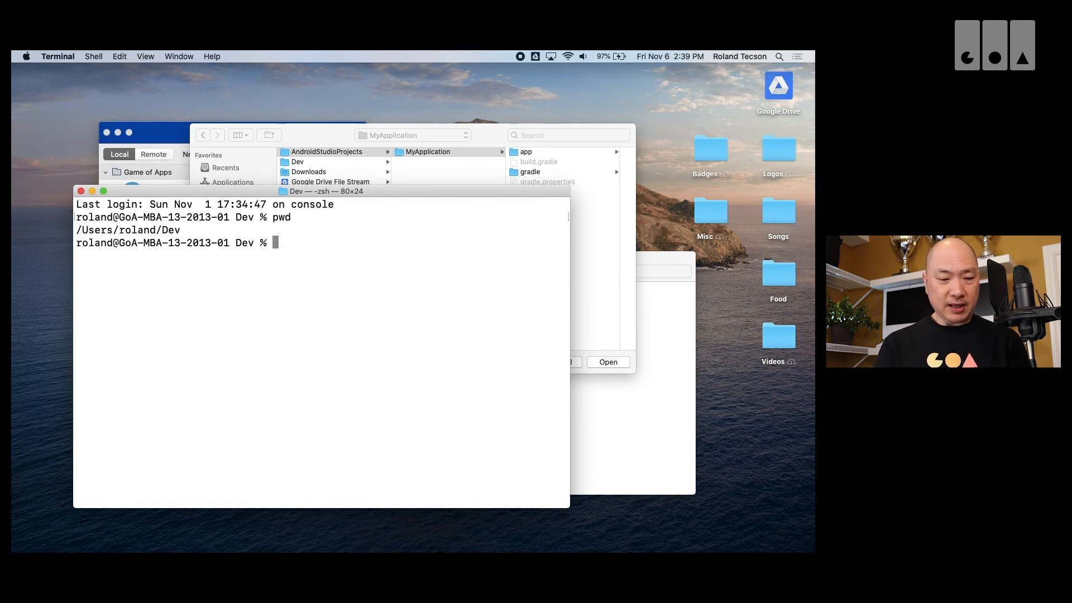
type("cd")
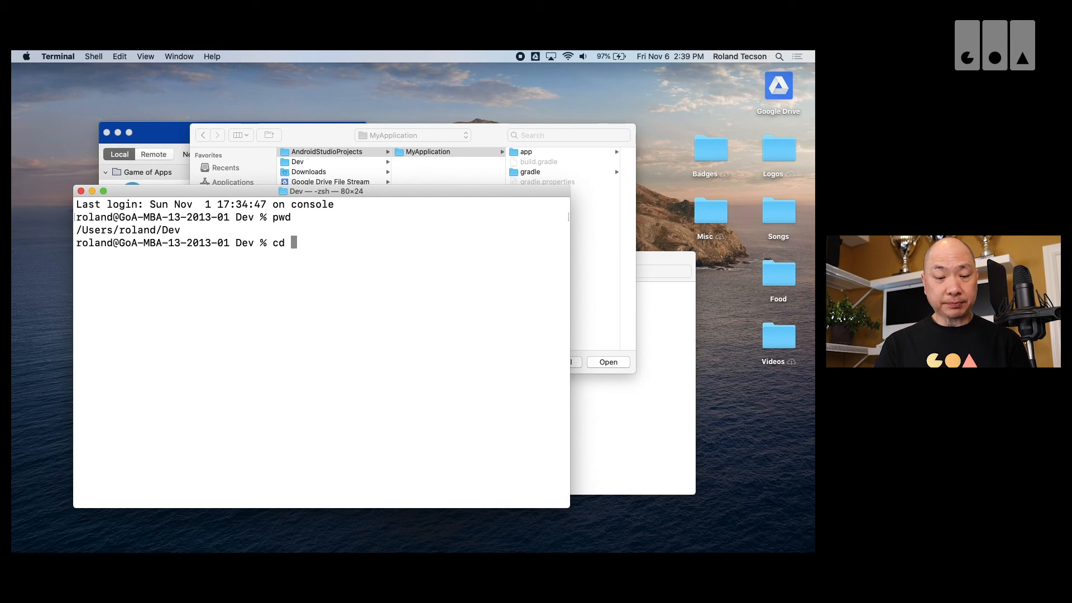
type("../AndroidStudioProjects/")
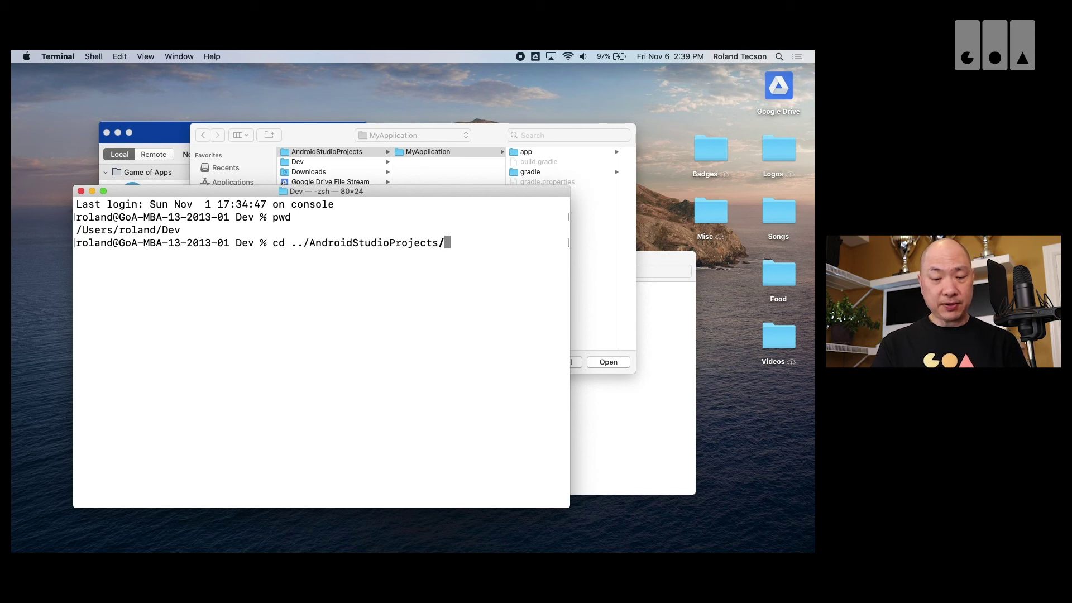
type("MyApplication/")
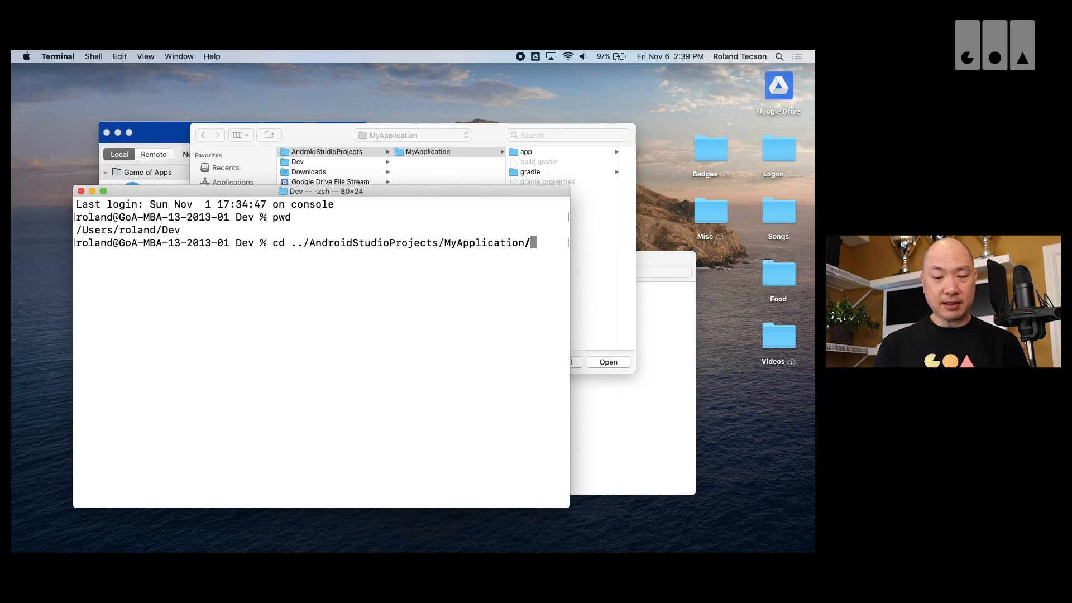
- Run git init, git add ., git commit and git status so MyApplication is committed on master
type("git init")
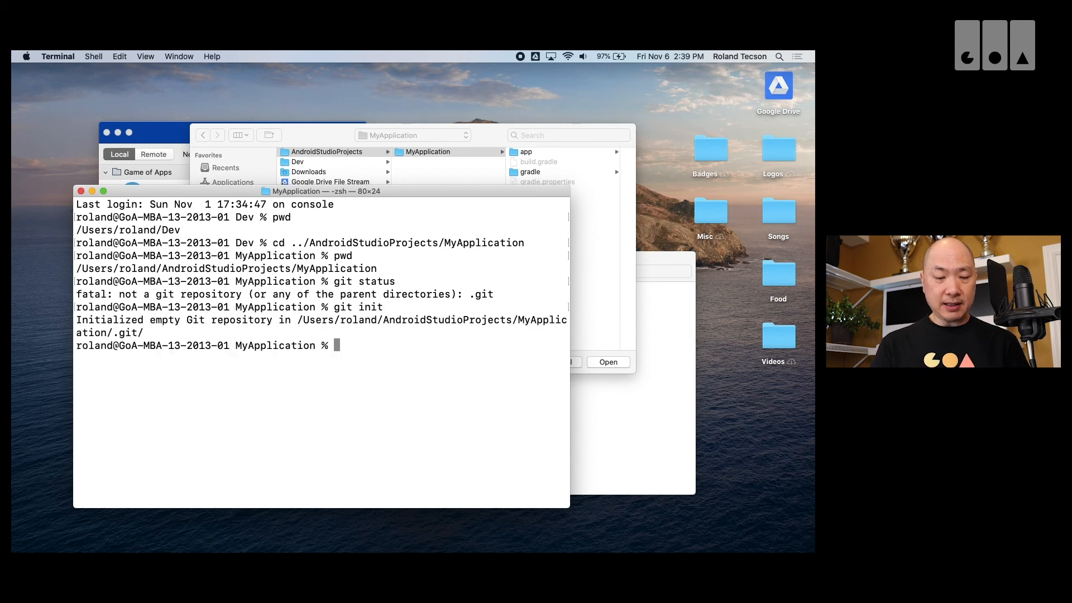
type("git status")
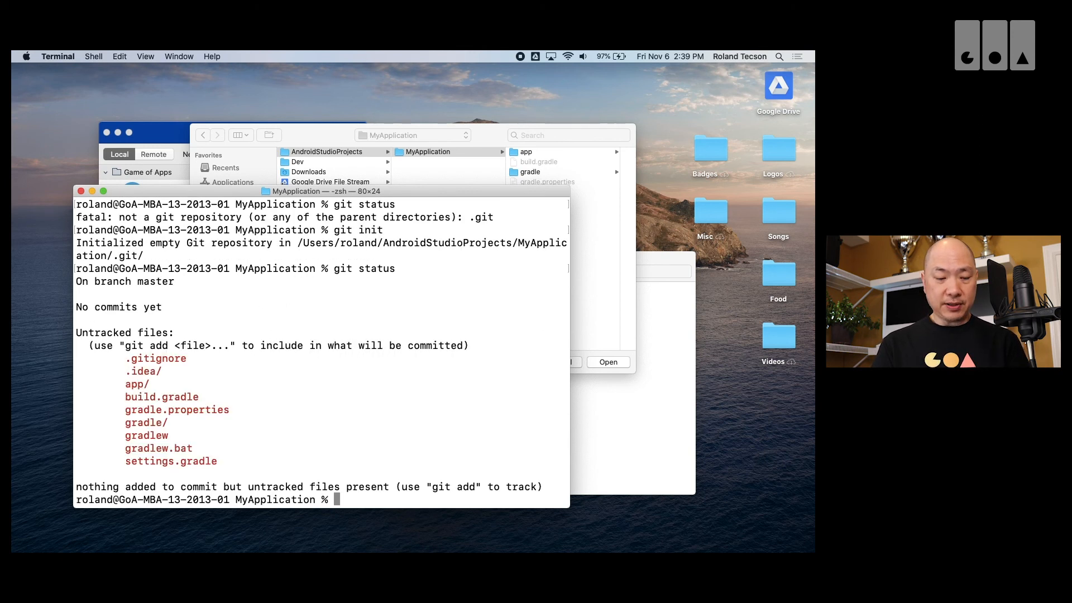
type("g")
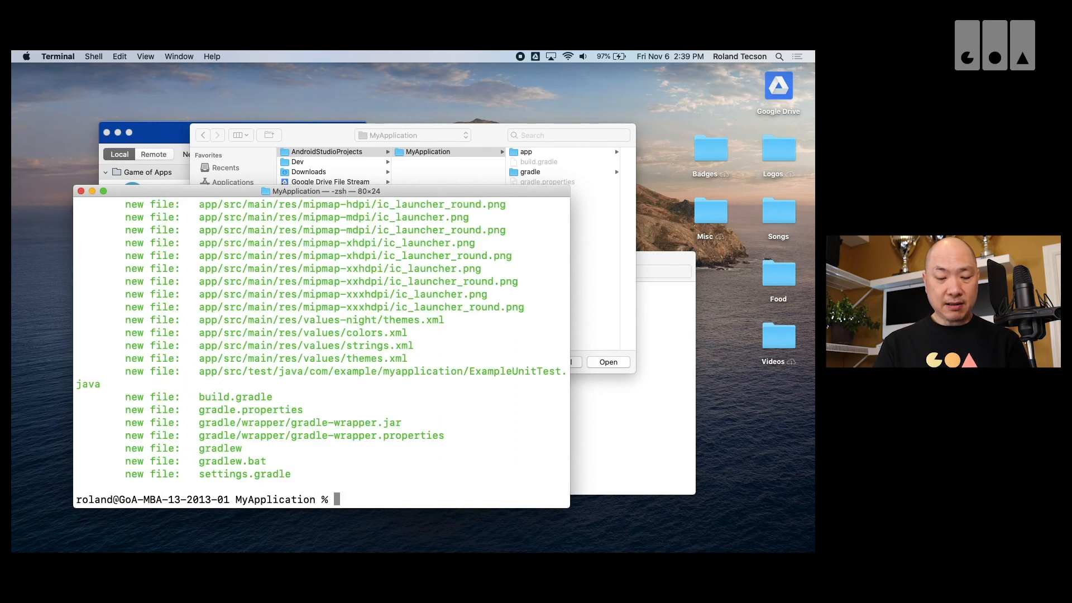
type("git commit -")
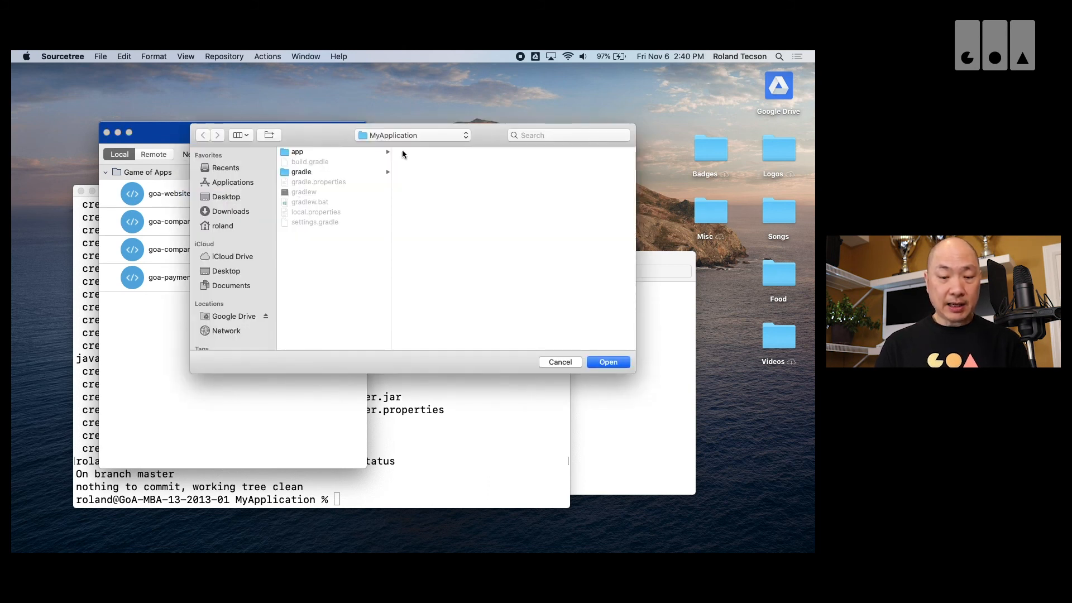
- Confirm MyApplication as the chosen folder and add it to Sourcetree's local repositories on master
left_click(411, 135)
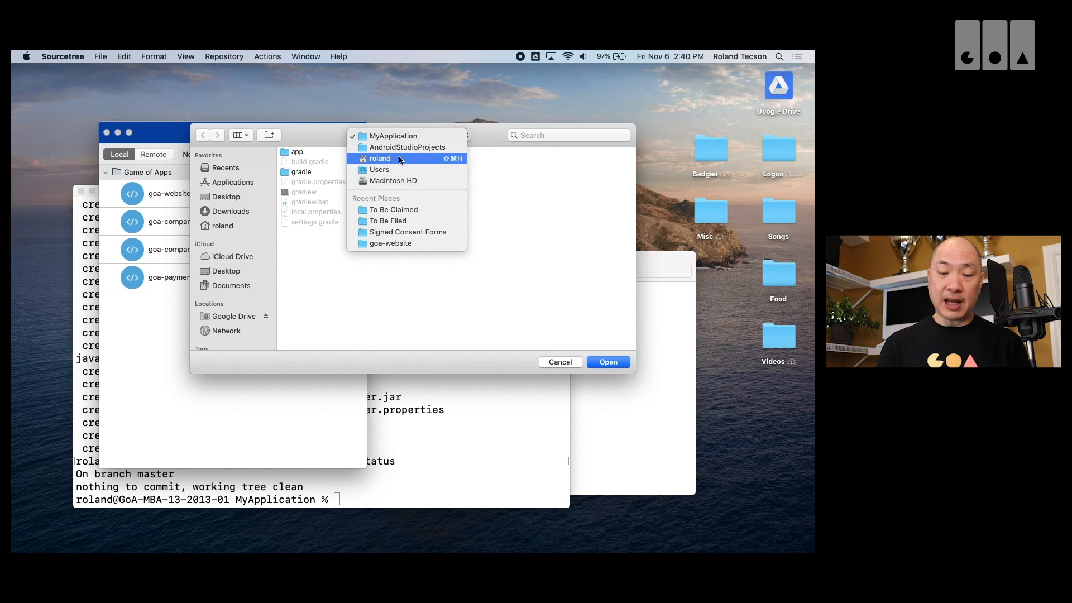
left_click(394, 135)
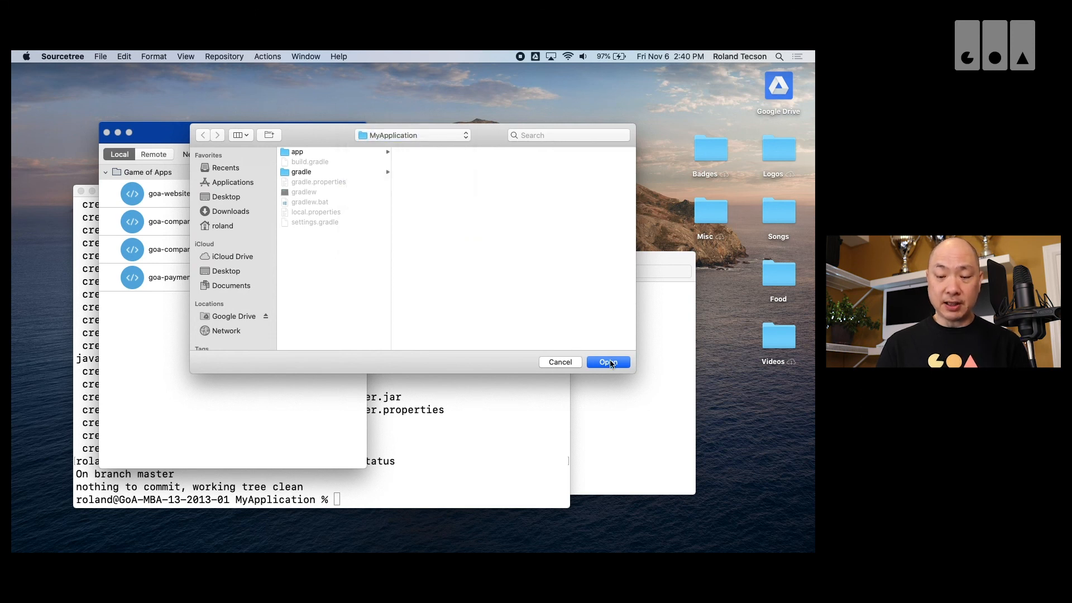
left_click(609, 362)
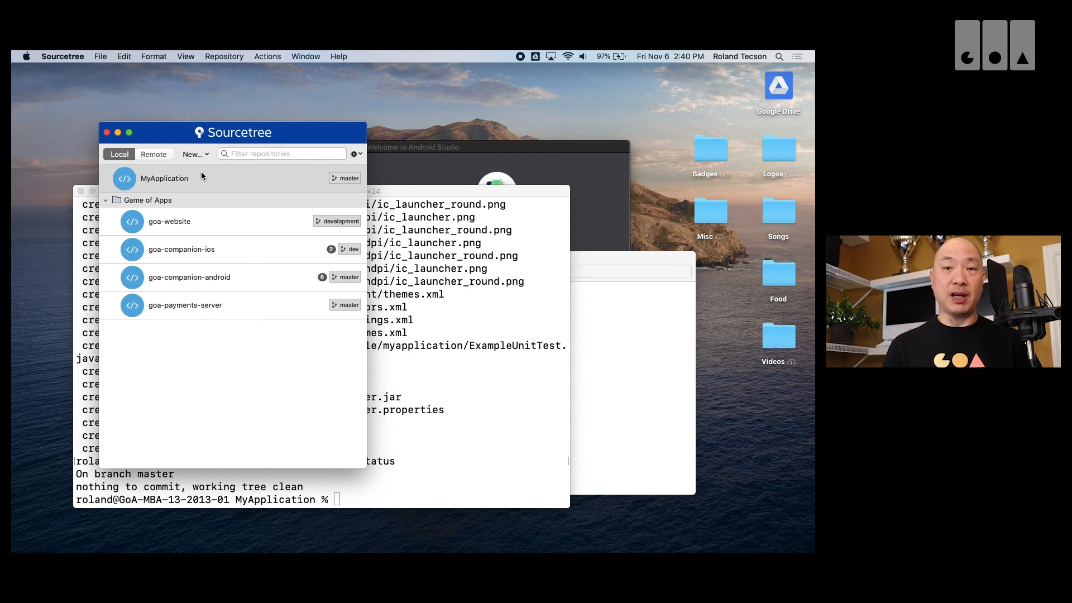
left_click(195, 179)
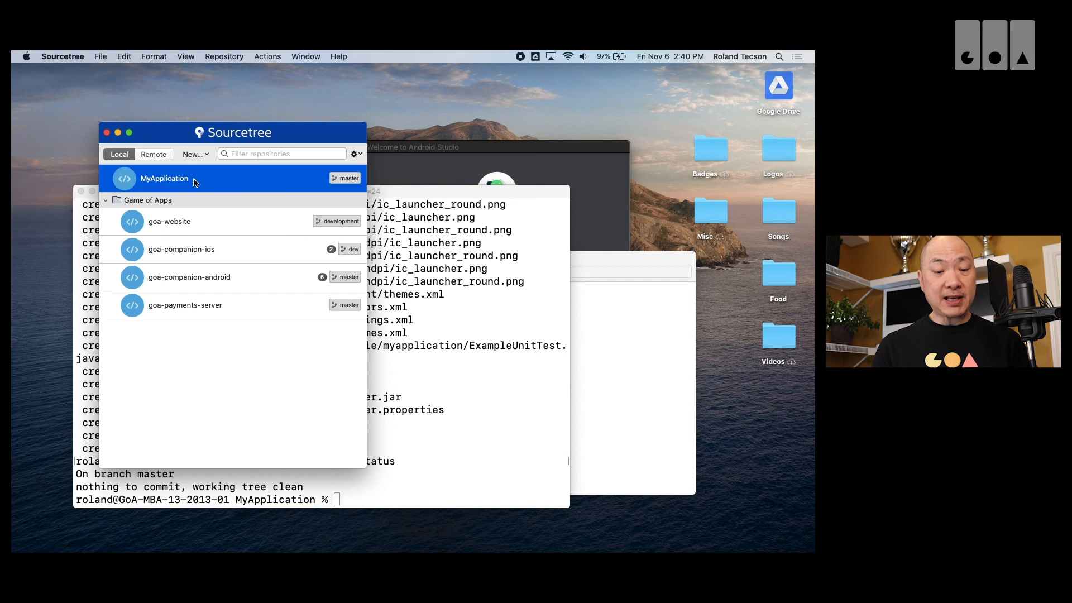
- View the MyApplication repository's master history showing the single Initial commit
double_click(164, 178)
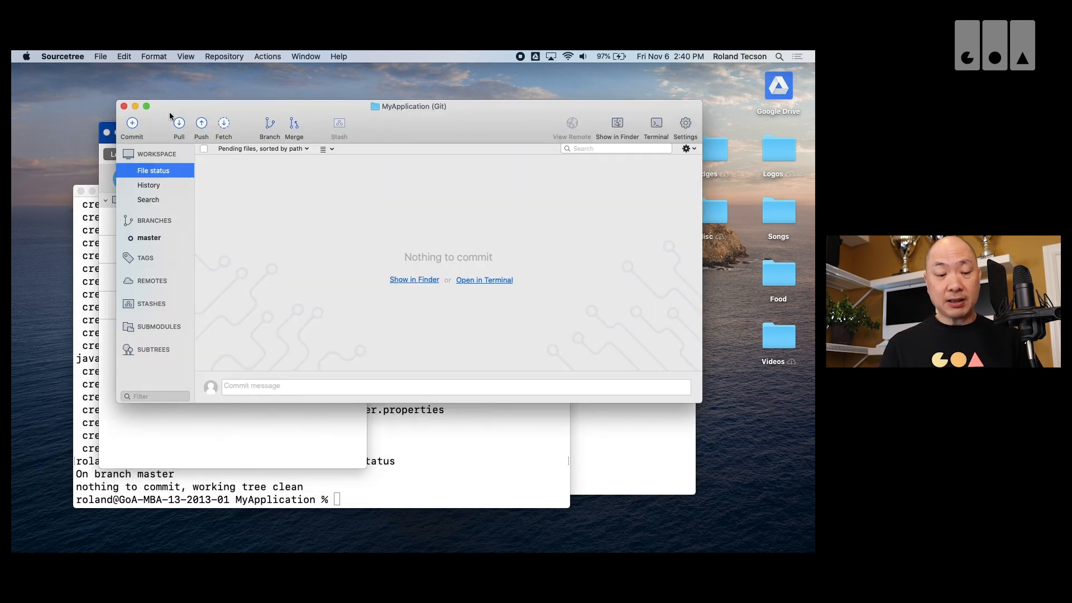
left_click(148, 237)
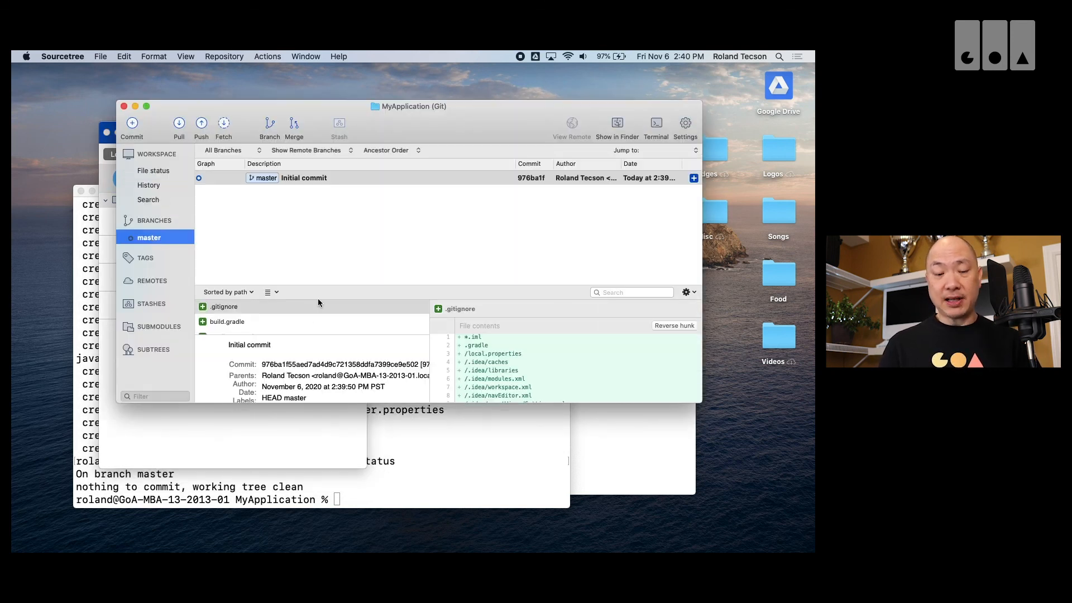
mouse_move(333, 188)
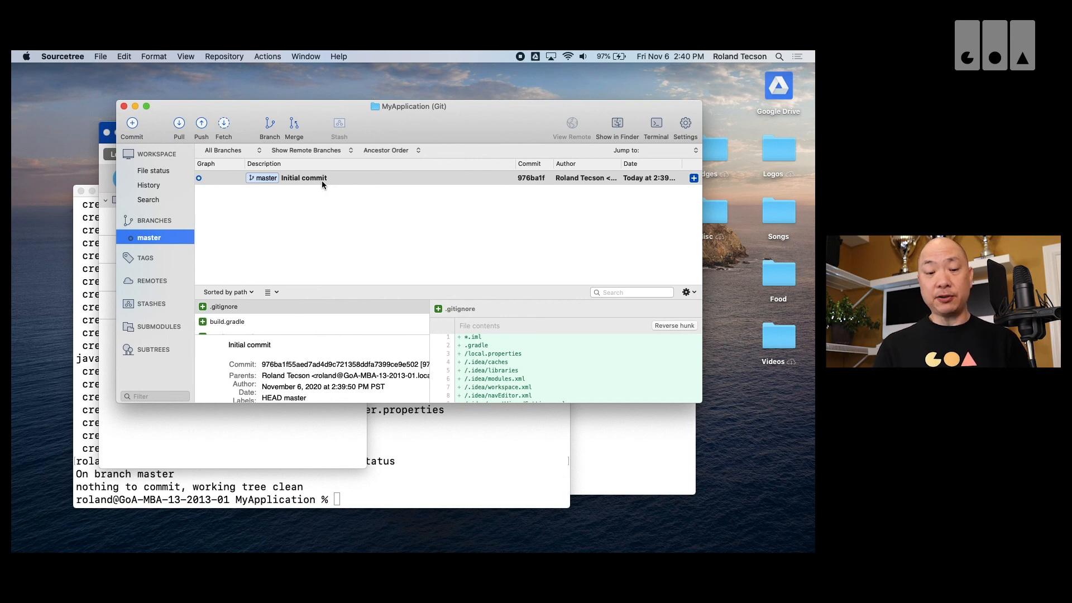
mouse_move(334, 179)
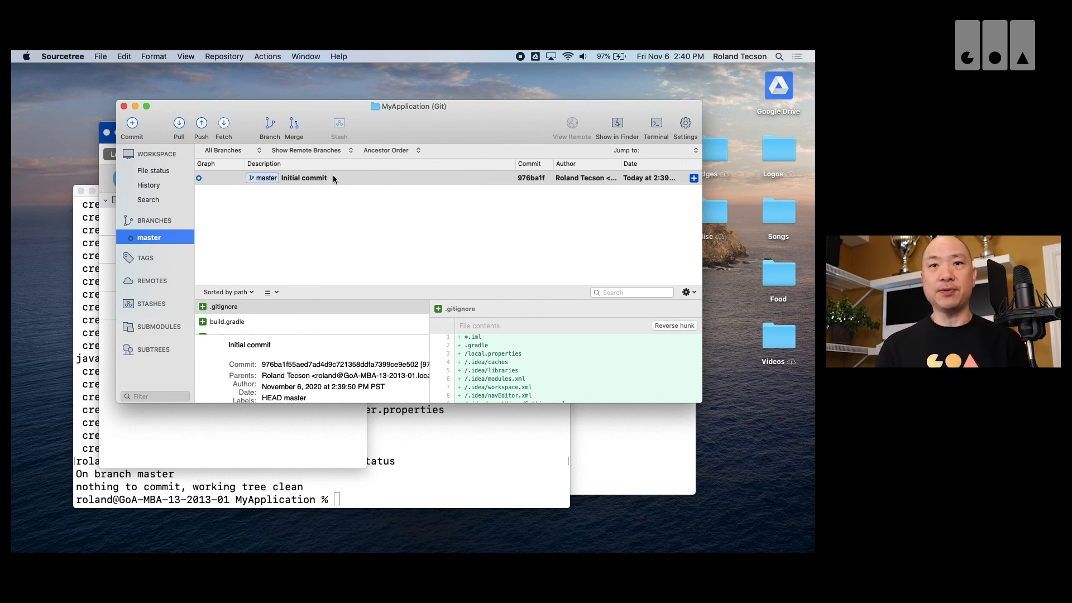